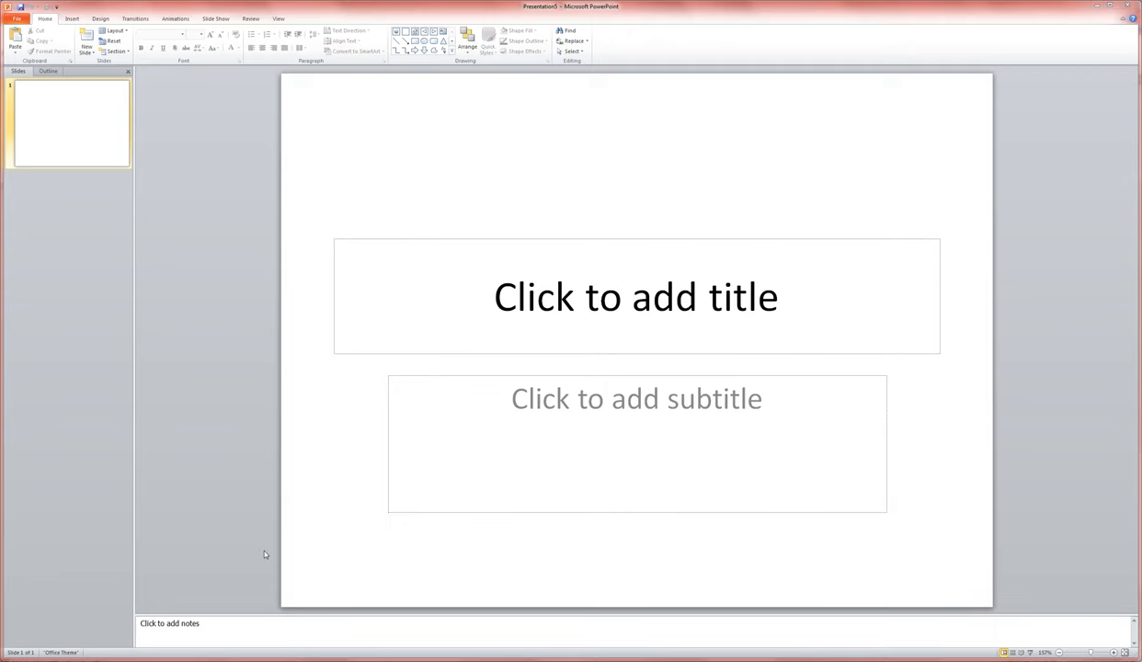
mouse_move(621, 305)
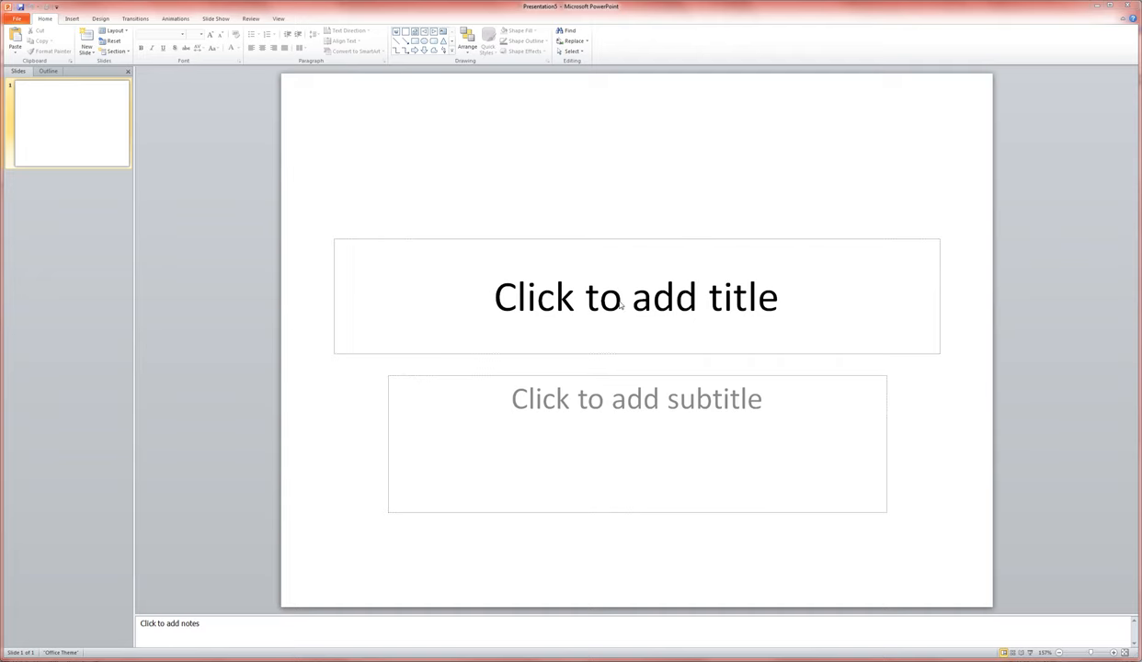
Step: Type the title 'Who Am I?' and the subtitle 'Rainforest Animals Edition' on slide 1
click(636, 297)
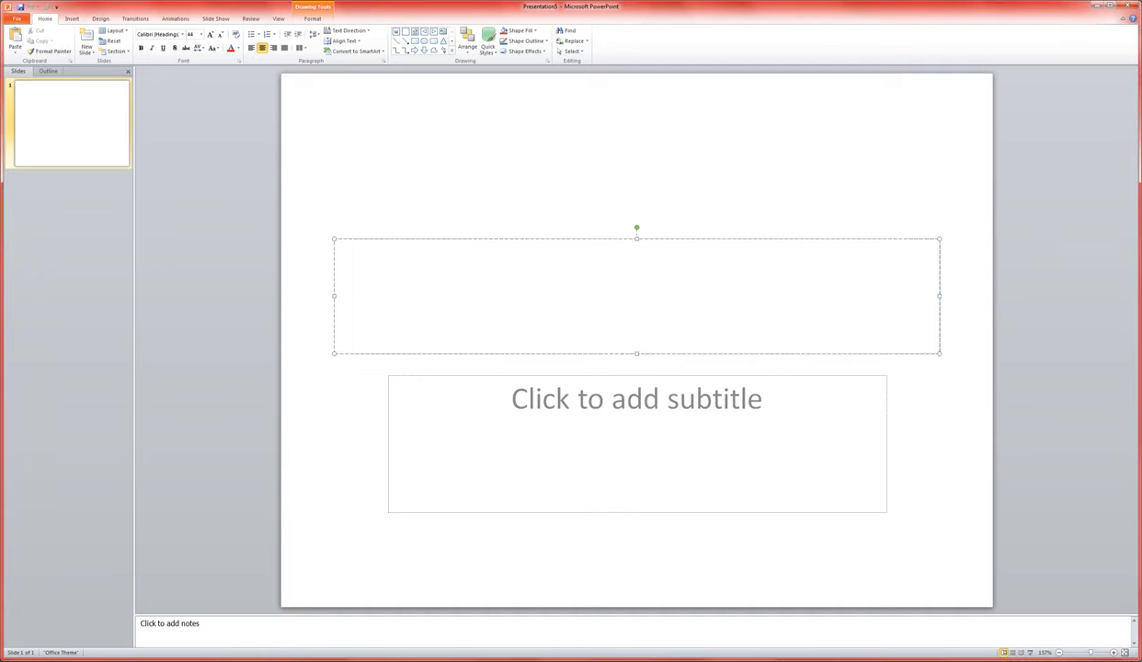
text(Who Am)
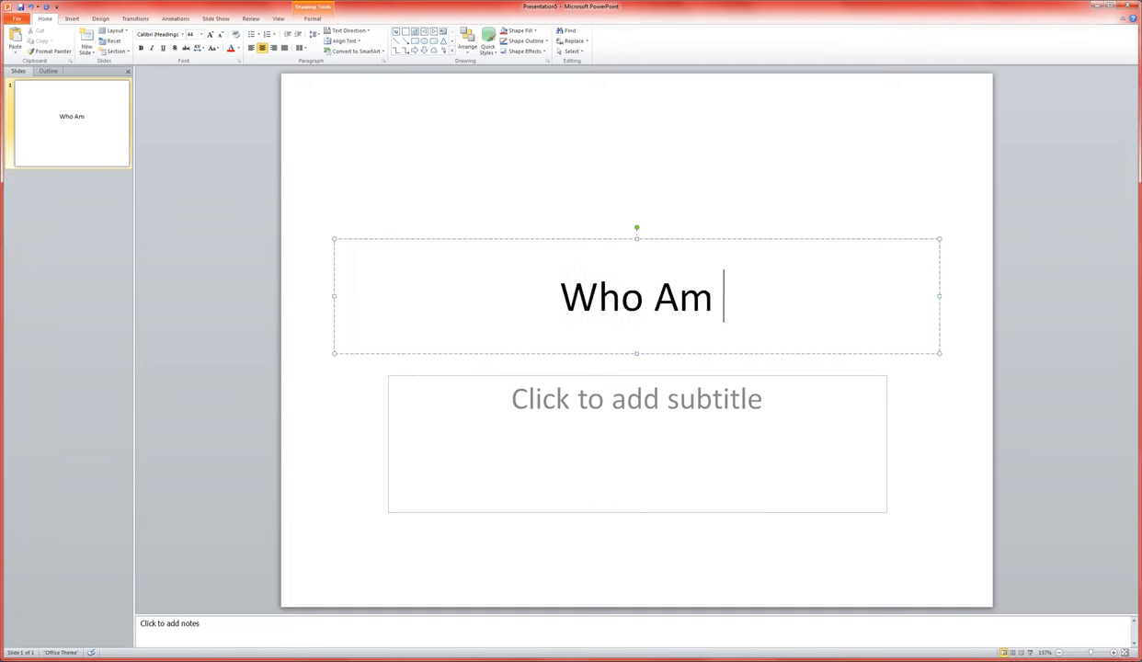
text(I?)
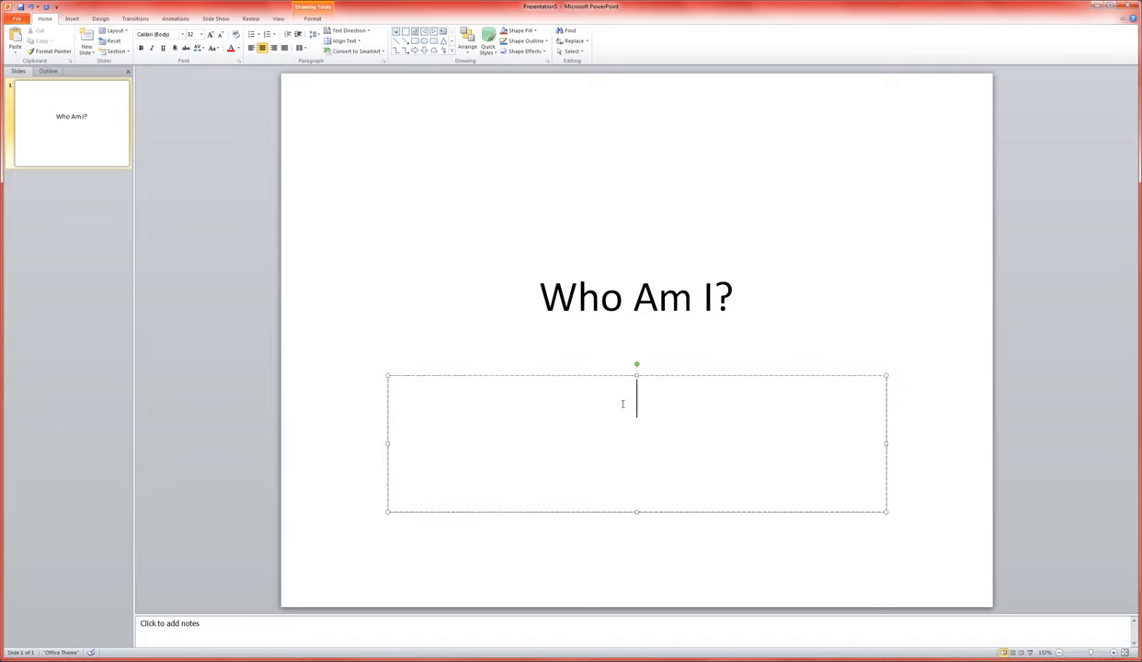
text(Rainforest Animals Editi)
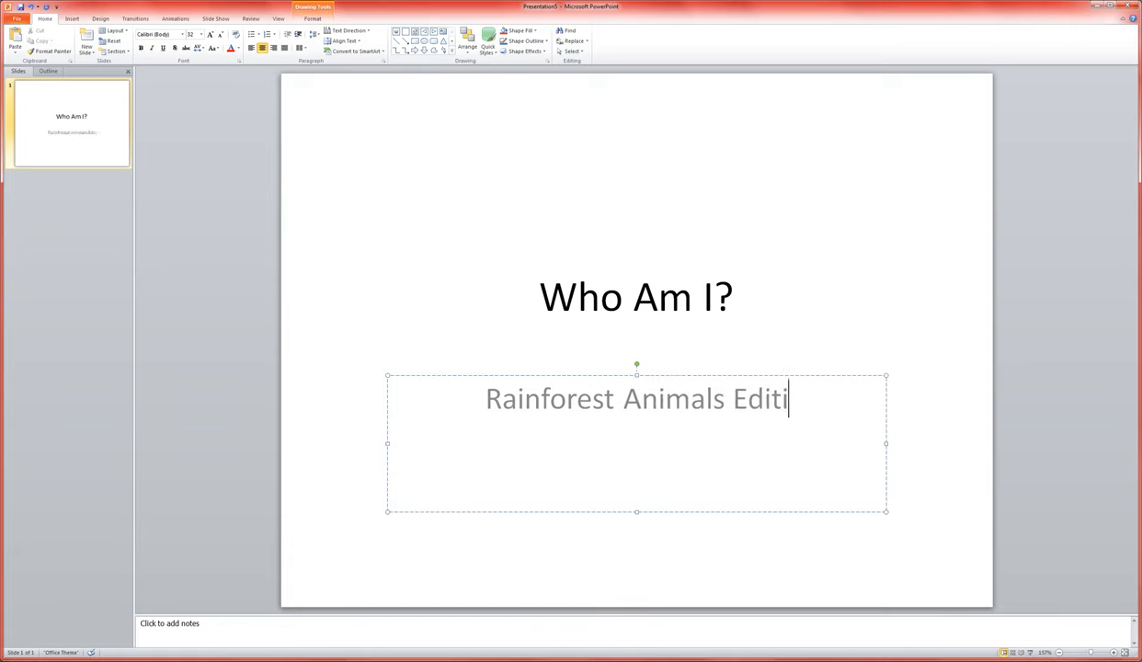
text(on)
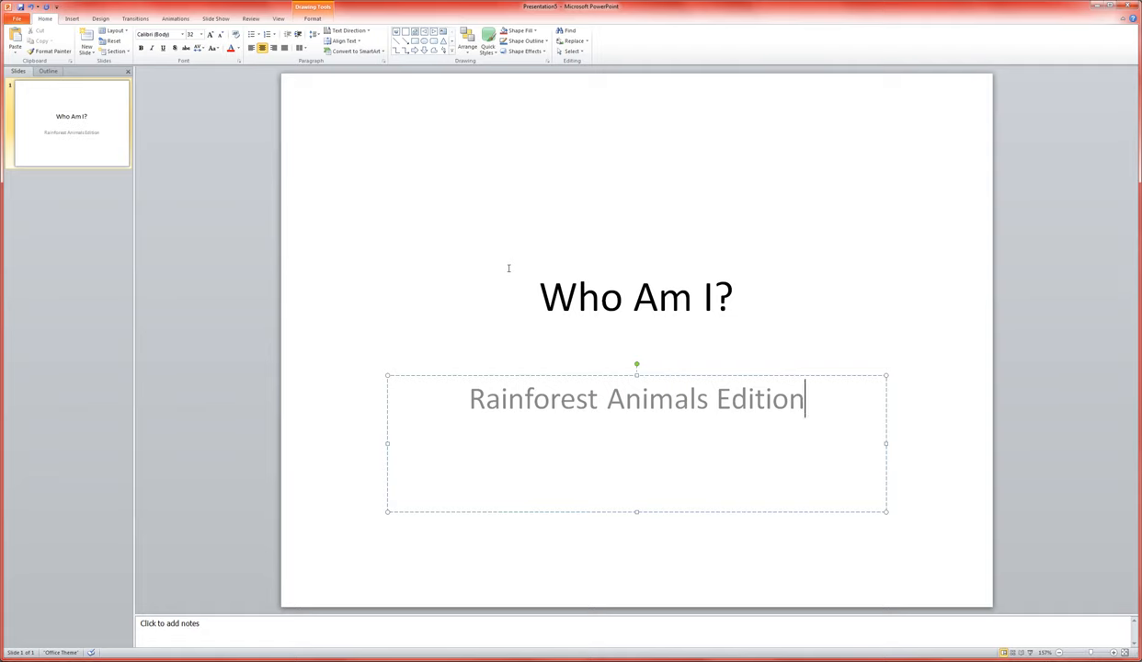
click(635, 296)
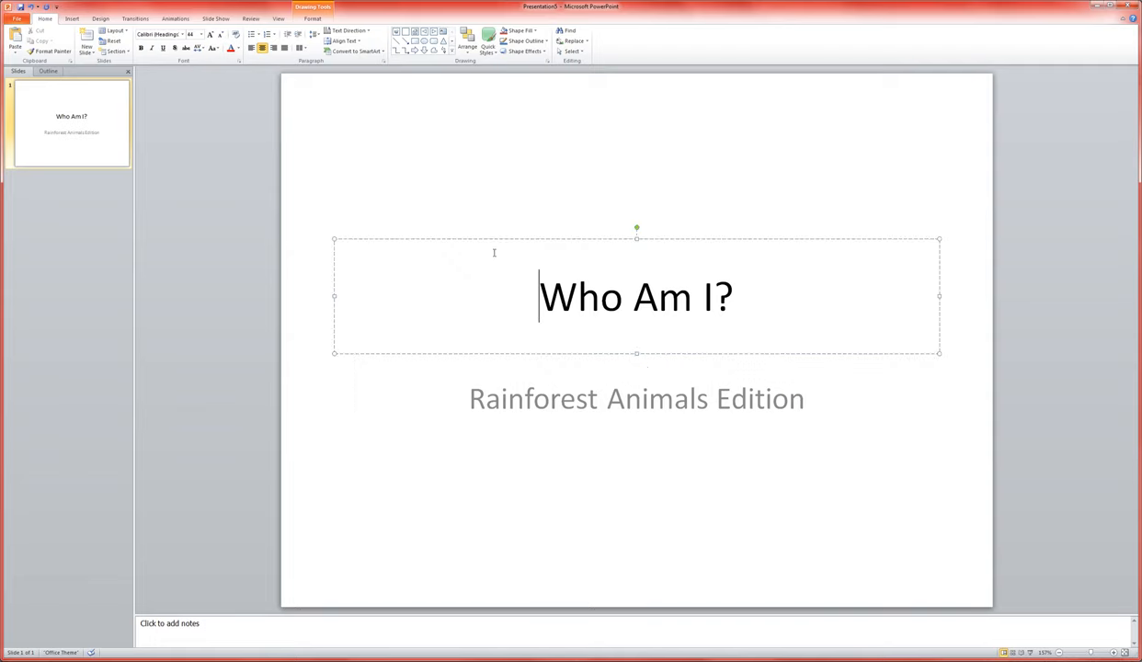
click(634, 524)
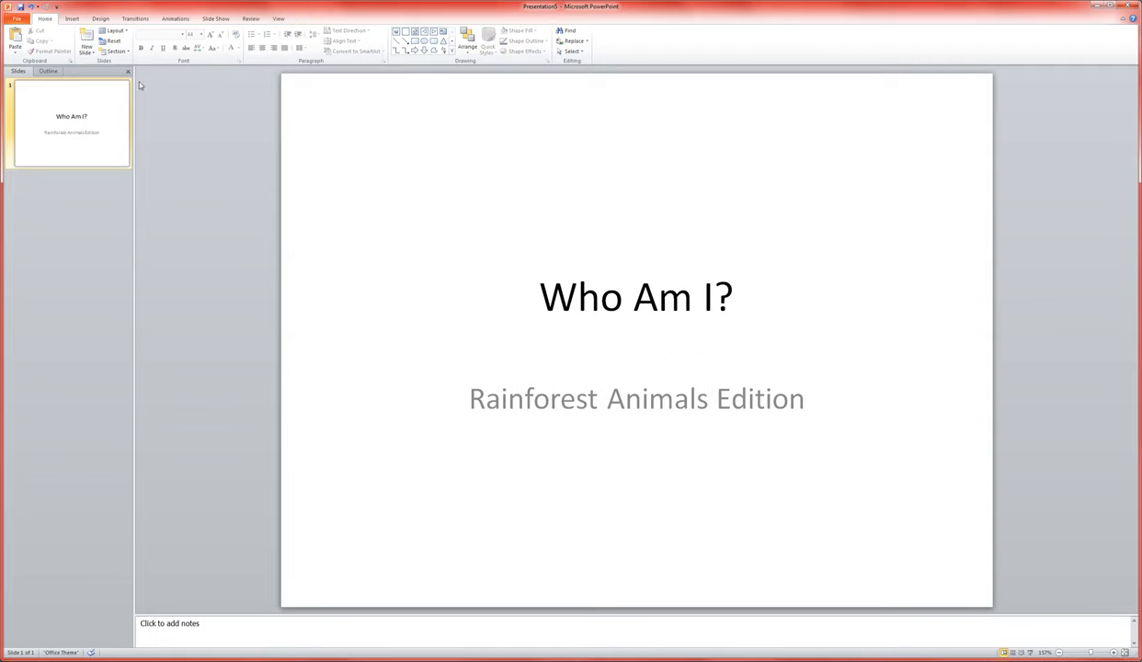
Step: Apply the Thatch theme from the Design tab's Themes gallery
click(100, 18)
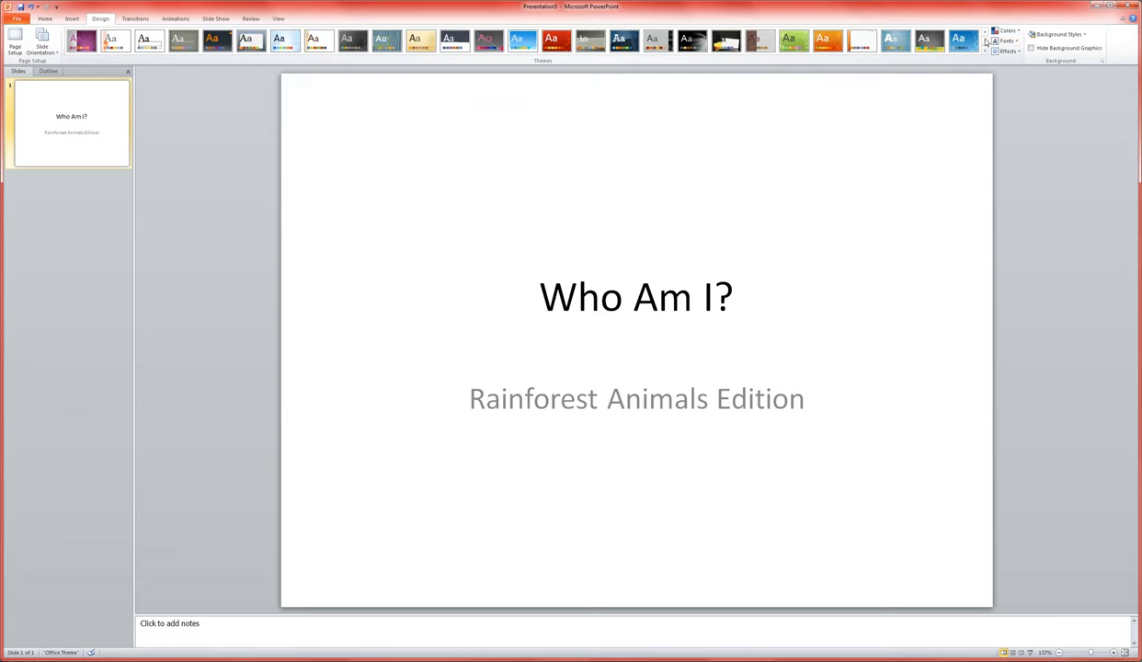
click(386, 39)
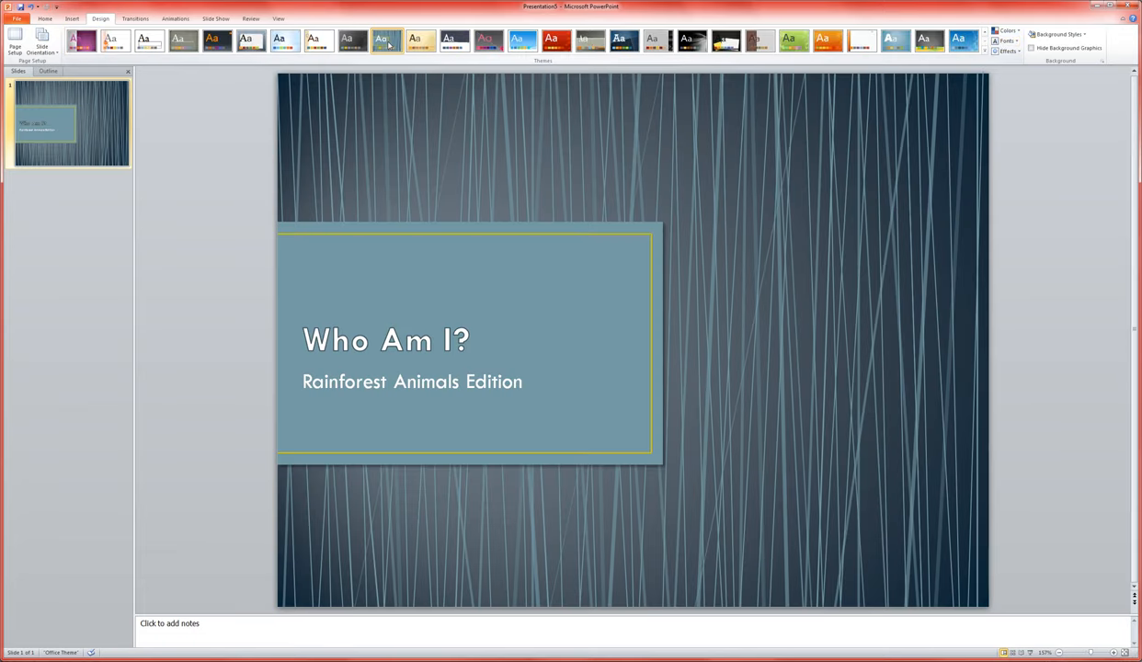
click(386, 39)
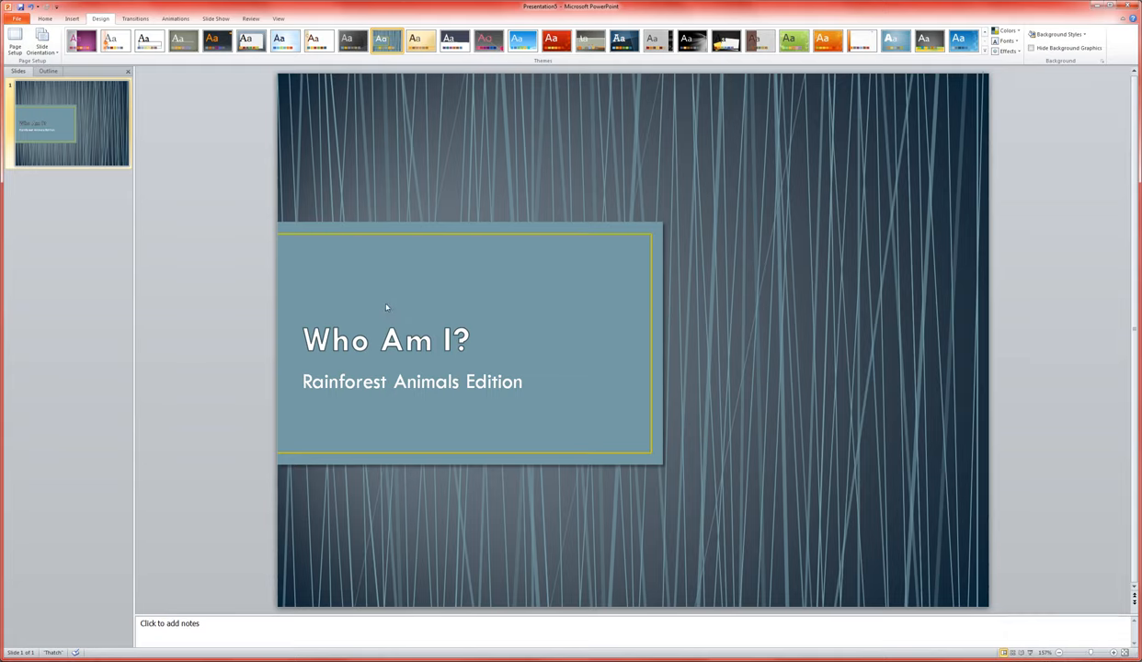
mouse_move(778, 493)
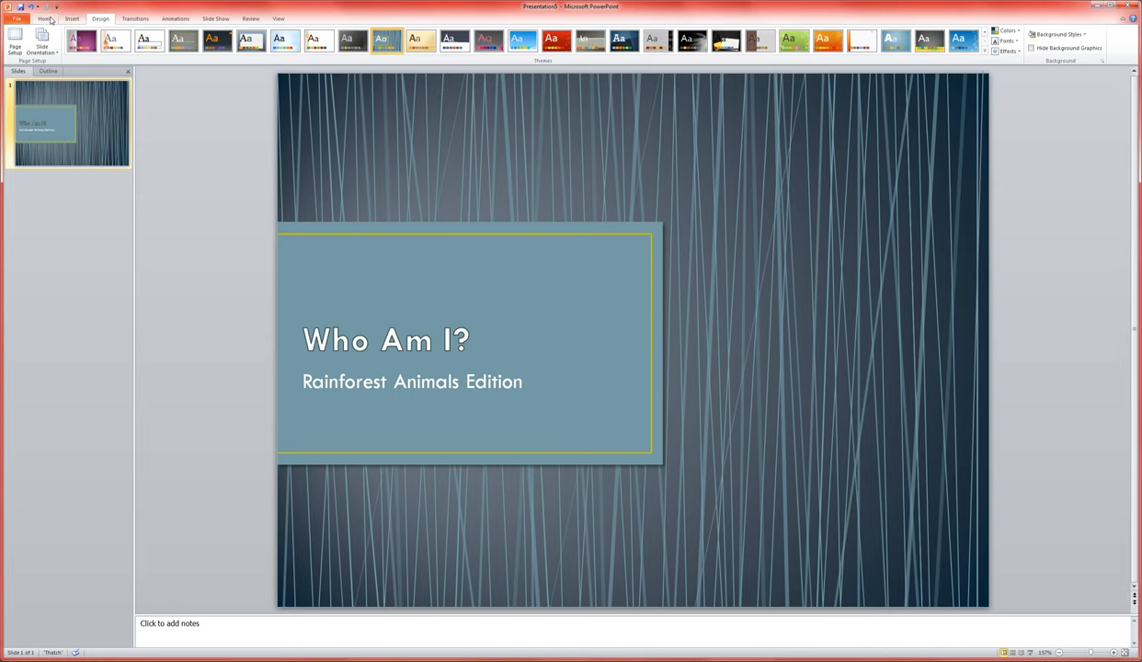
Step: Add a new slide and switch its layout to Section Header
click(44, 18)
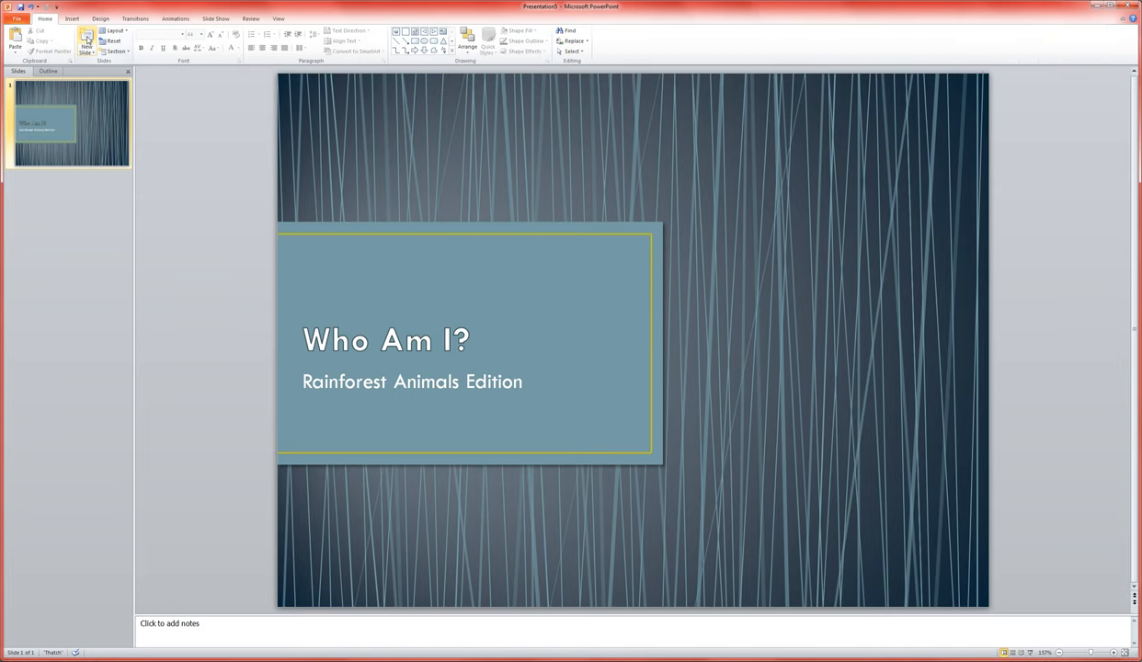
mouse_move(86, 39)
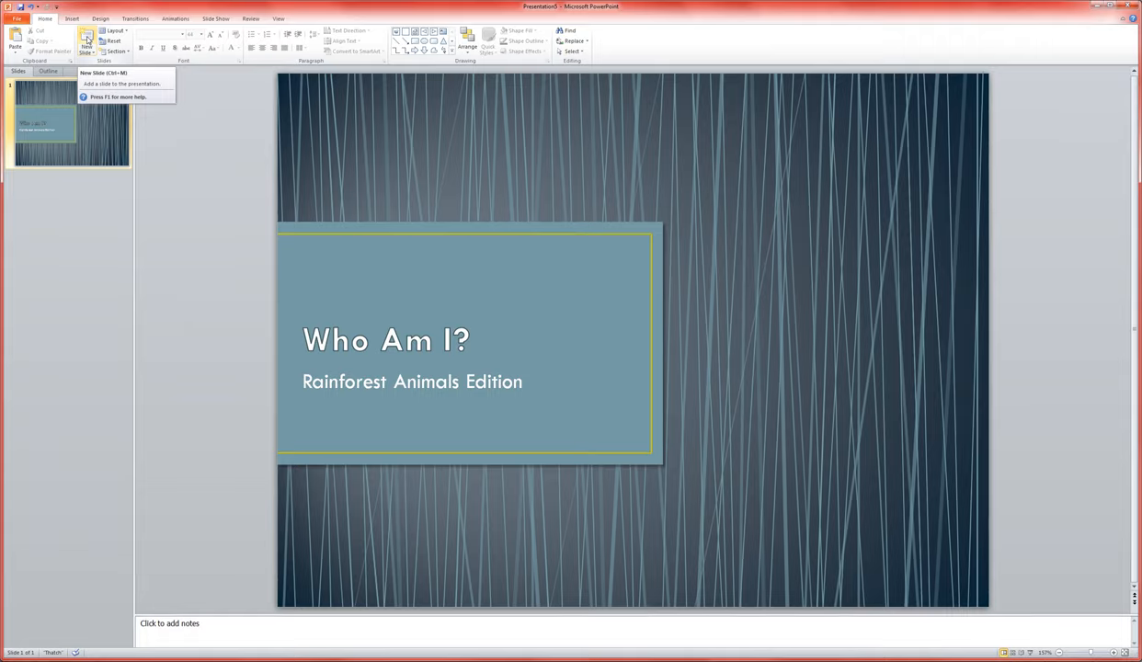
click(85, 41)
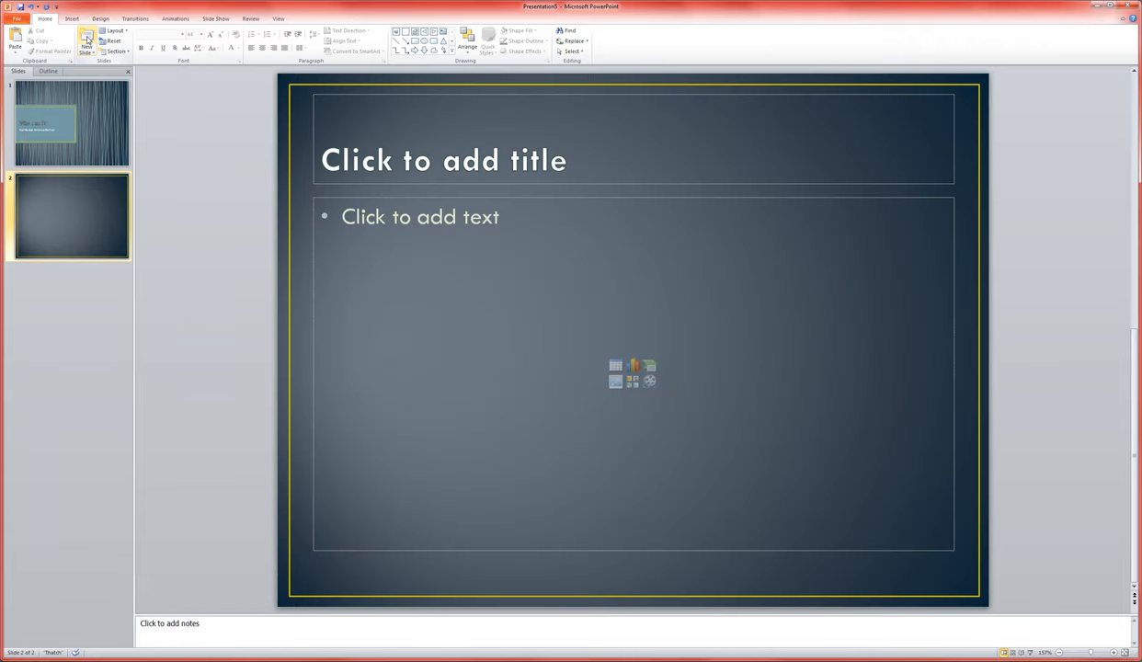
mouse_move(115, 30)
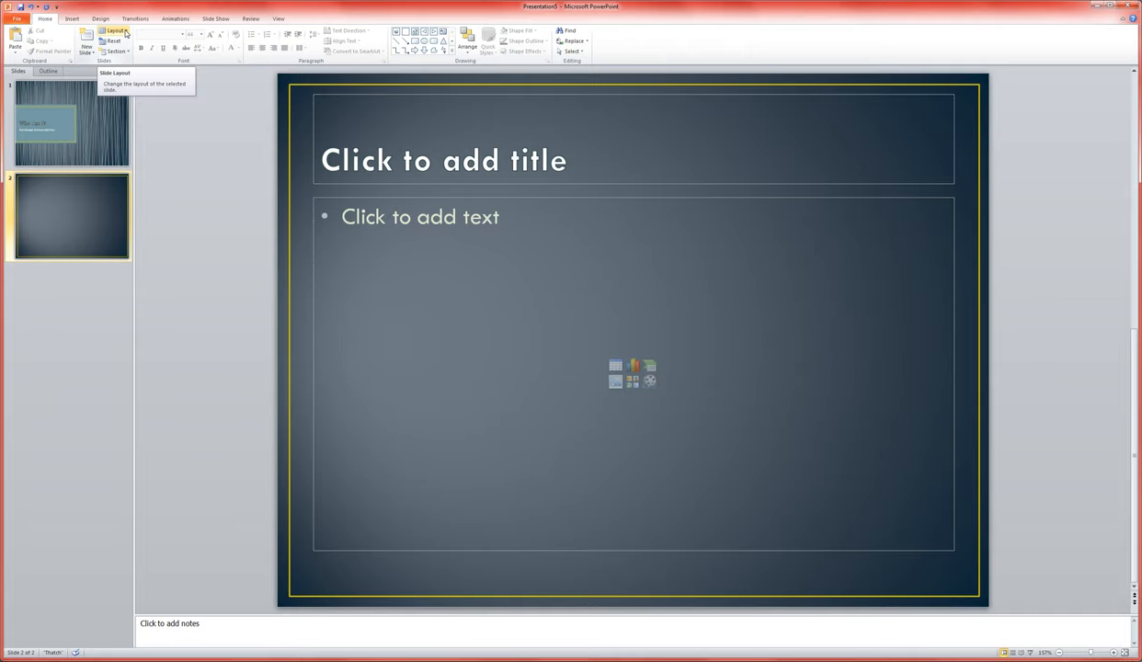
click(115, 30)
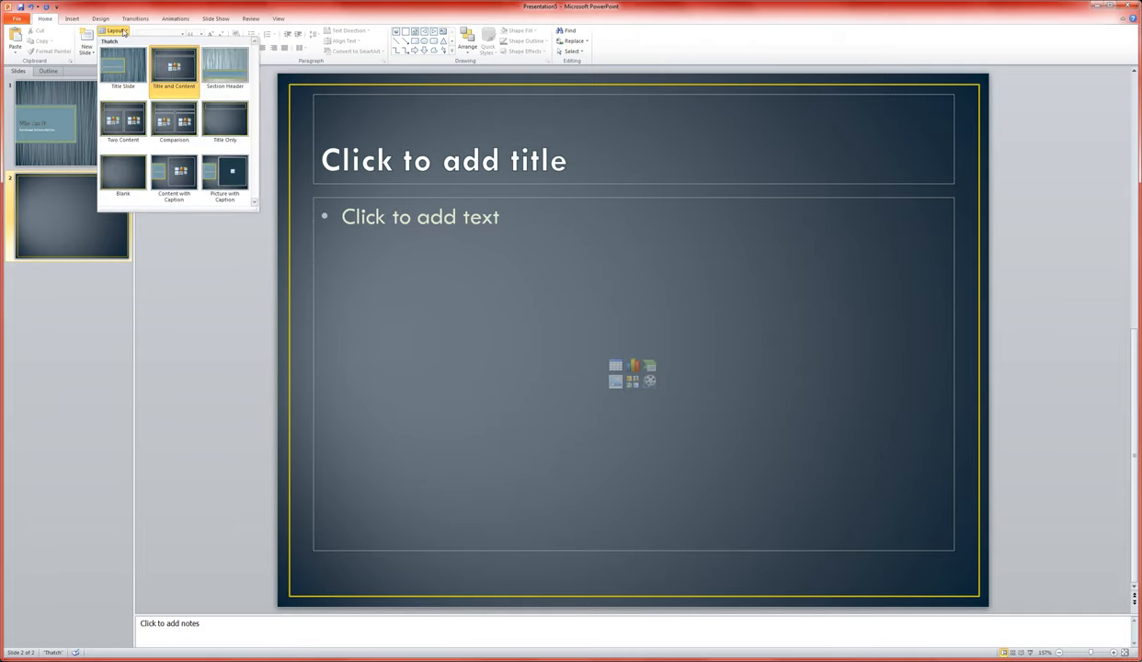
mouse_move(225, 67)
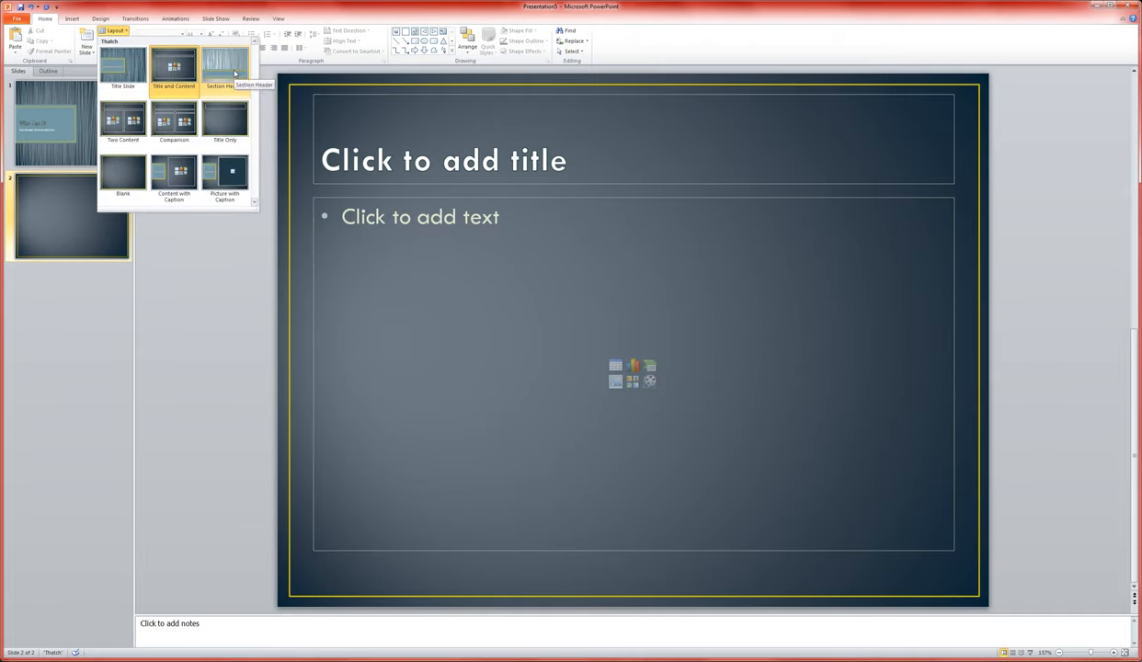
click(225, 67)
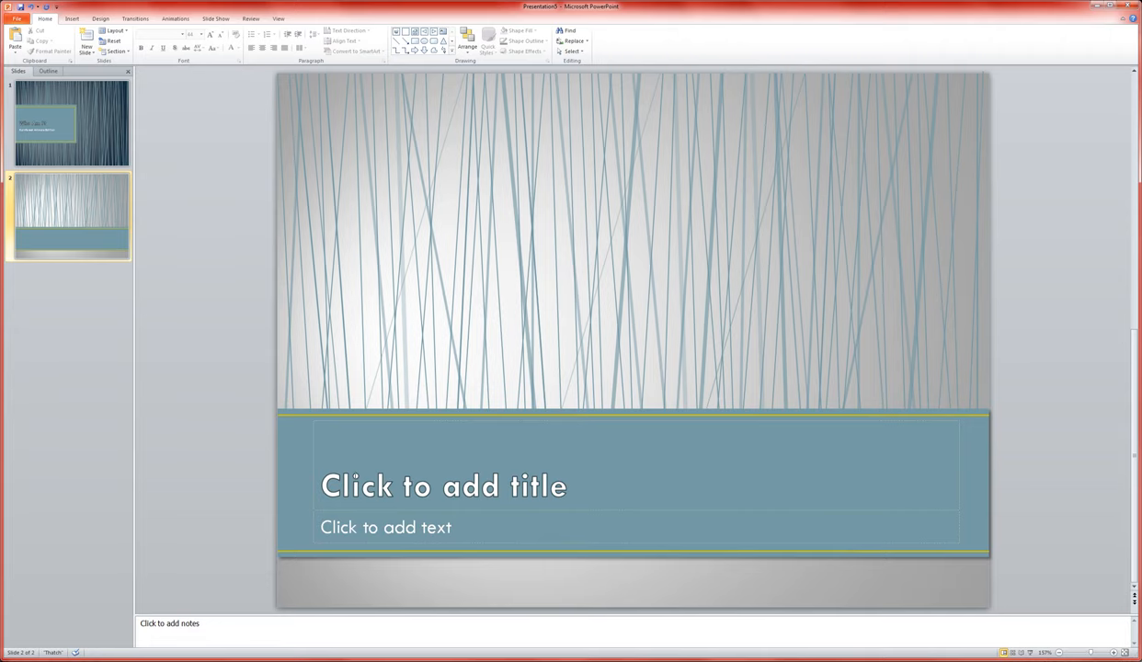
Step: Write the frog clue about red eyes and bright green skin, ending 'but I am not poisonous!'
click(444, 485)
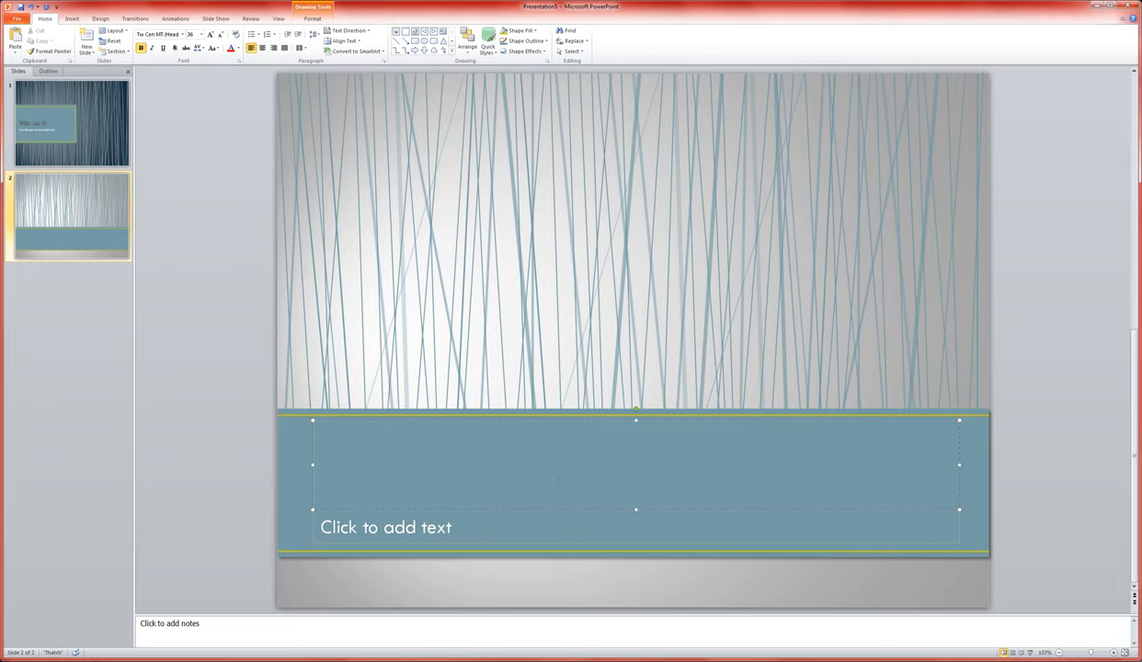
text(I have)
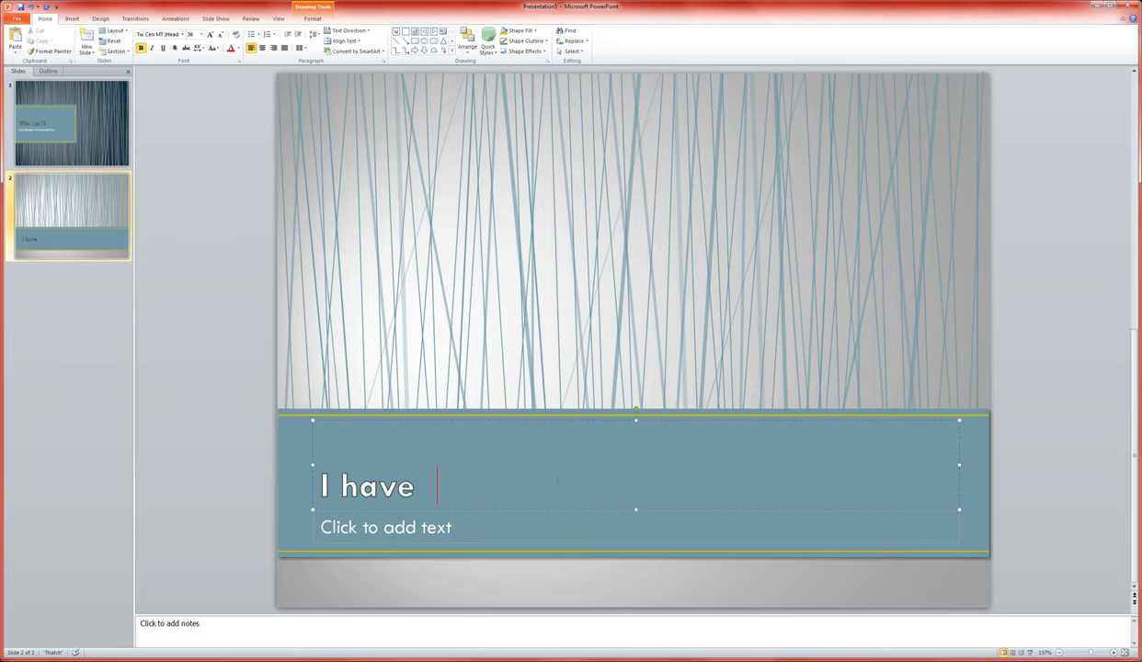
text(red eyes, orange hands)
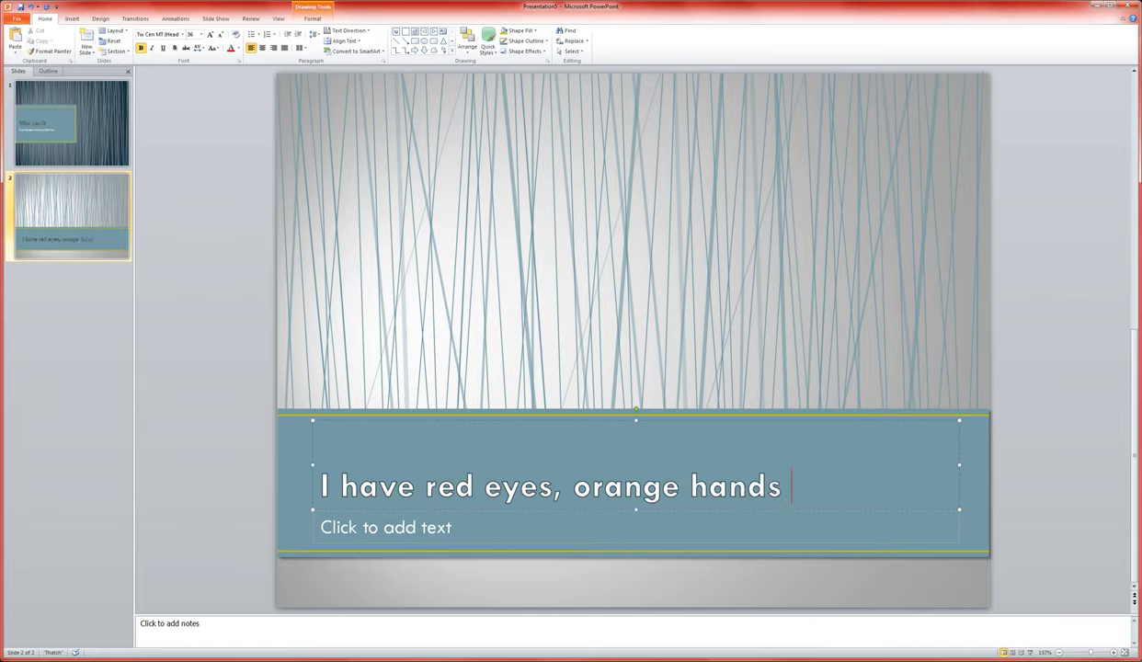
text(, and bright g)
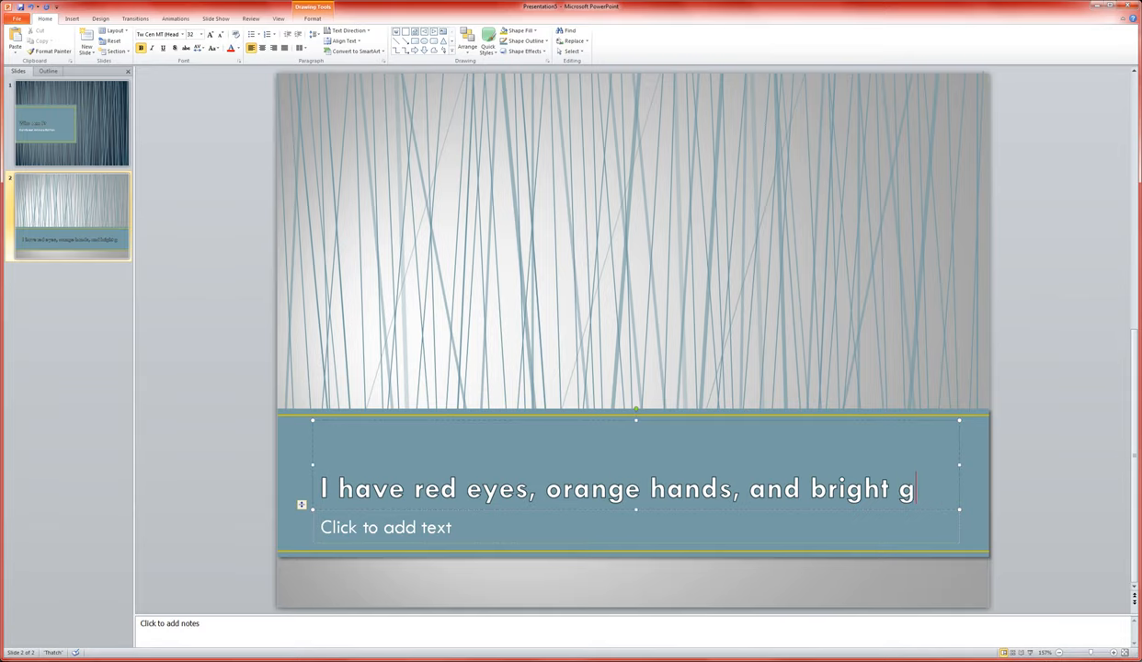
text(reen skin)
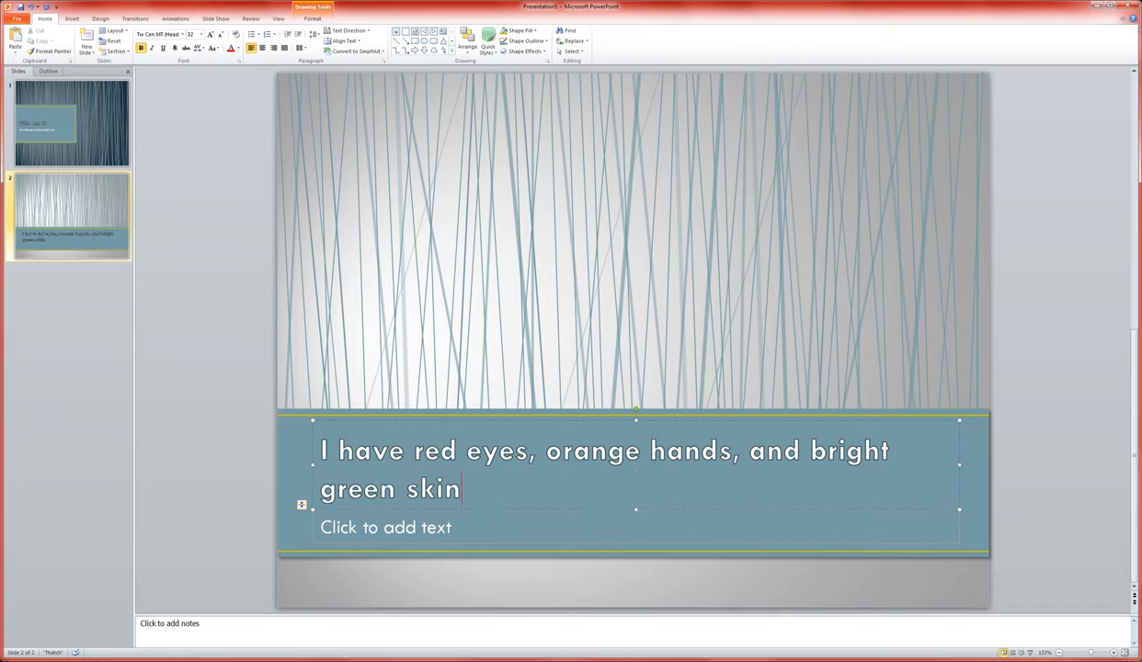
text(, but I am)
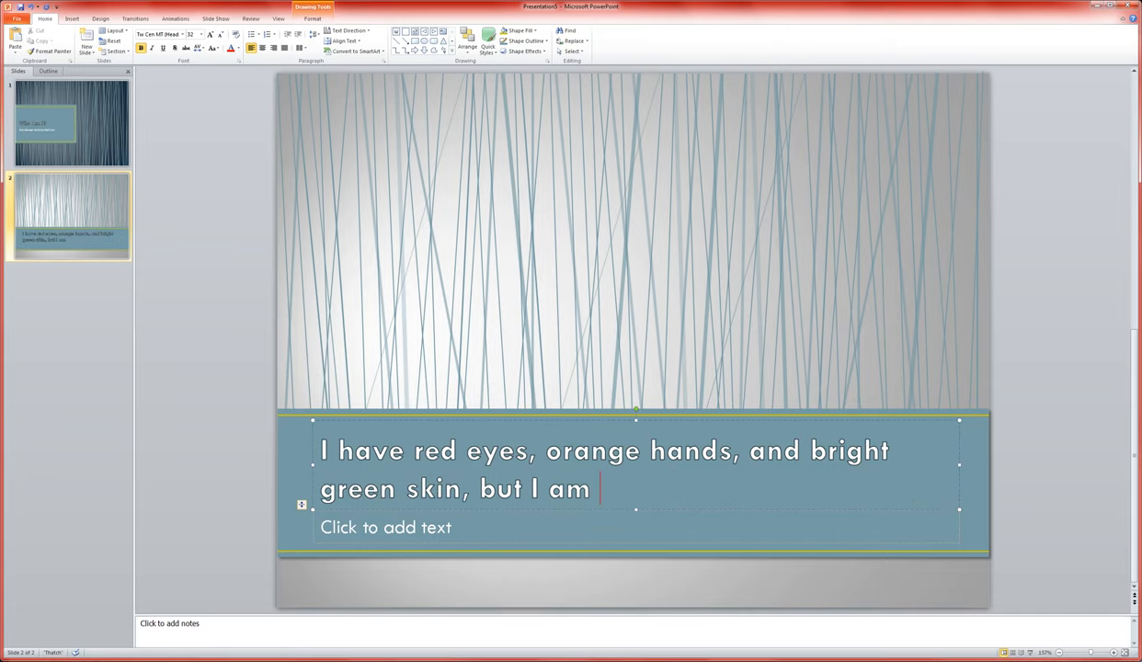
text(not poisonou)
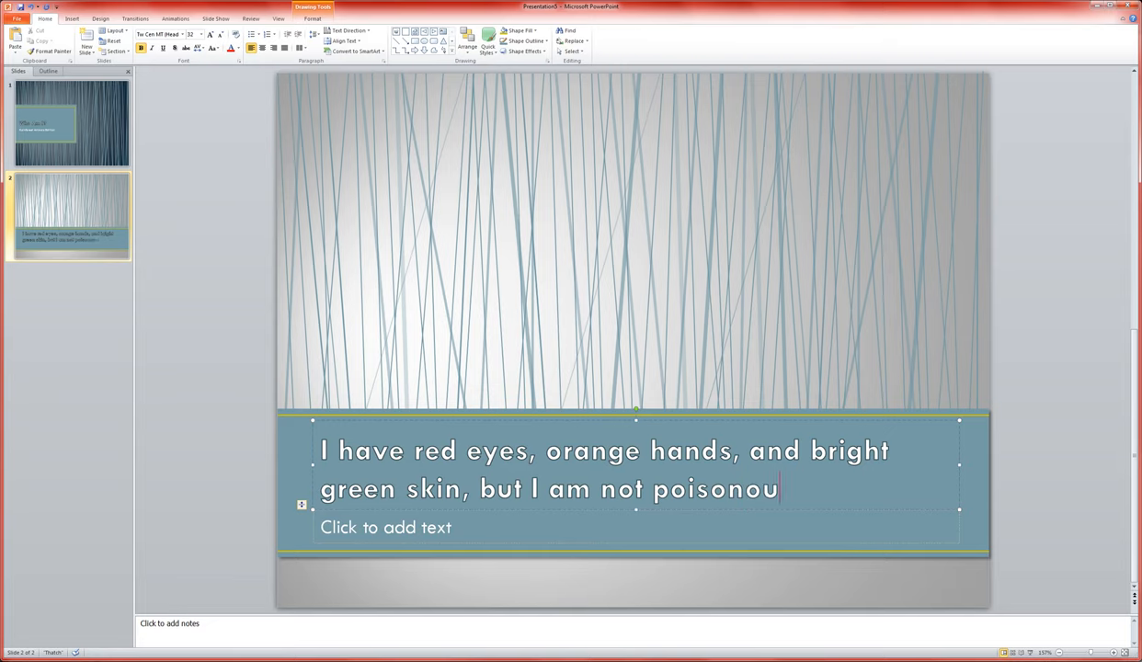
text(s!)
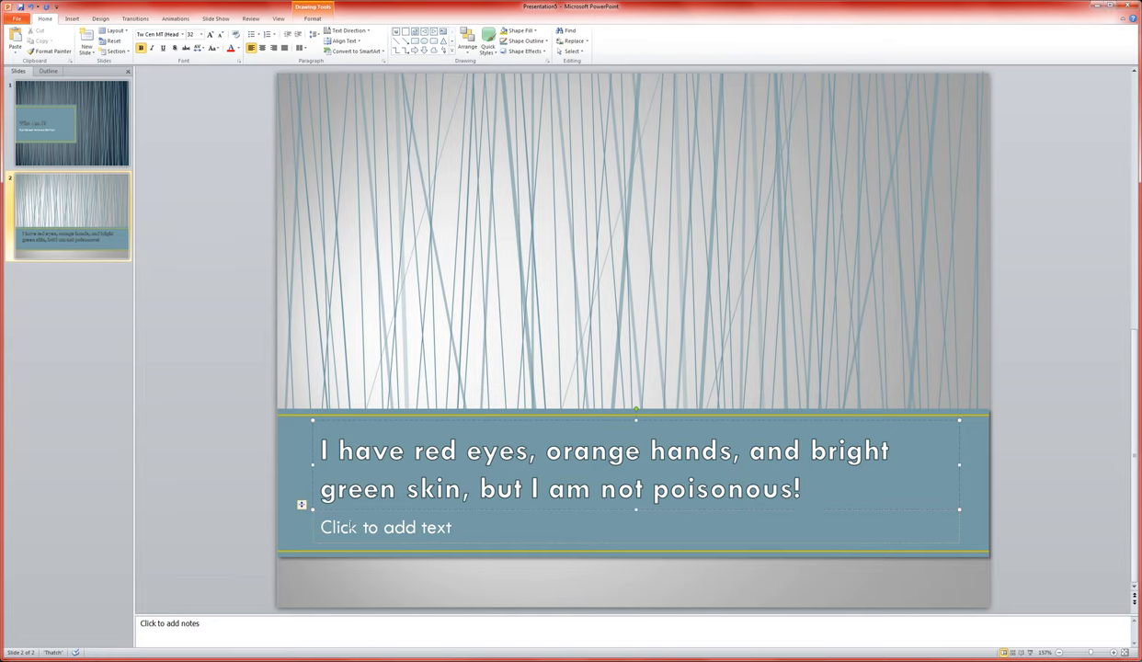
Step: Add the prompt 'Who am I? Click anywhere to check your guess!' below the clue
text(Who am)
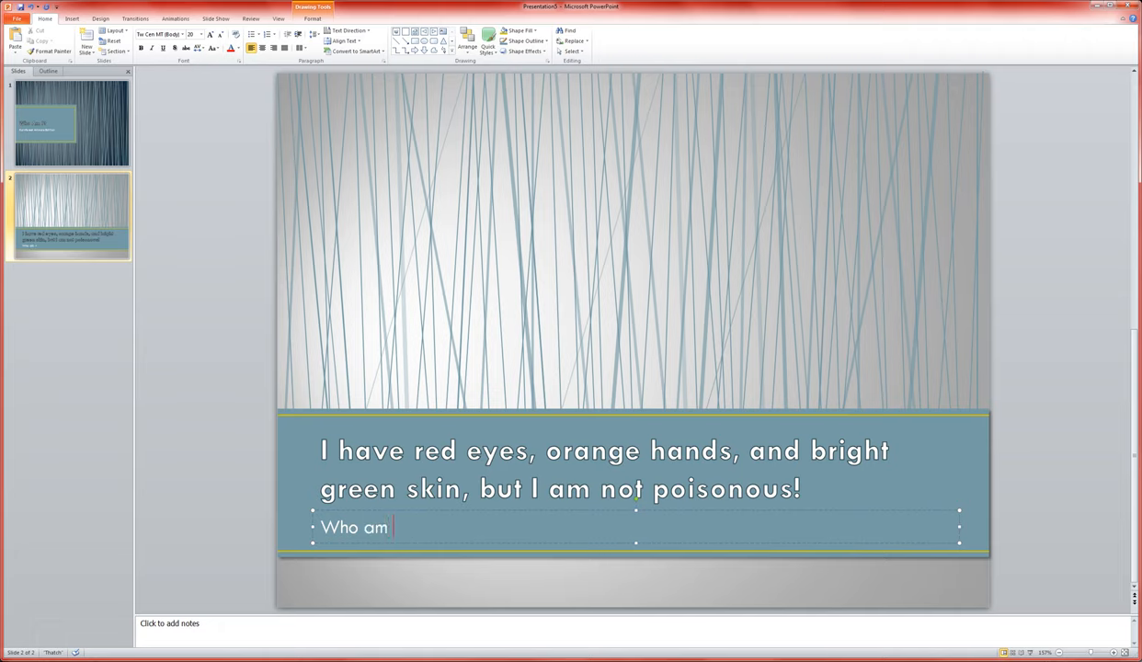
text(? Click an)
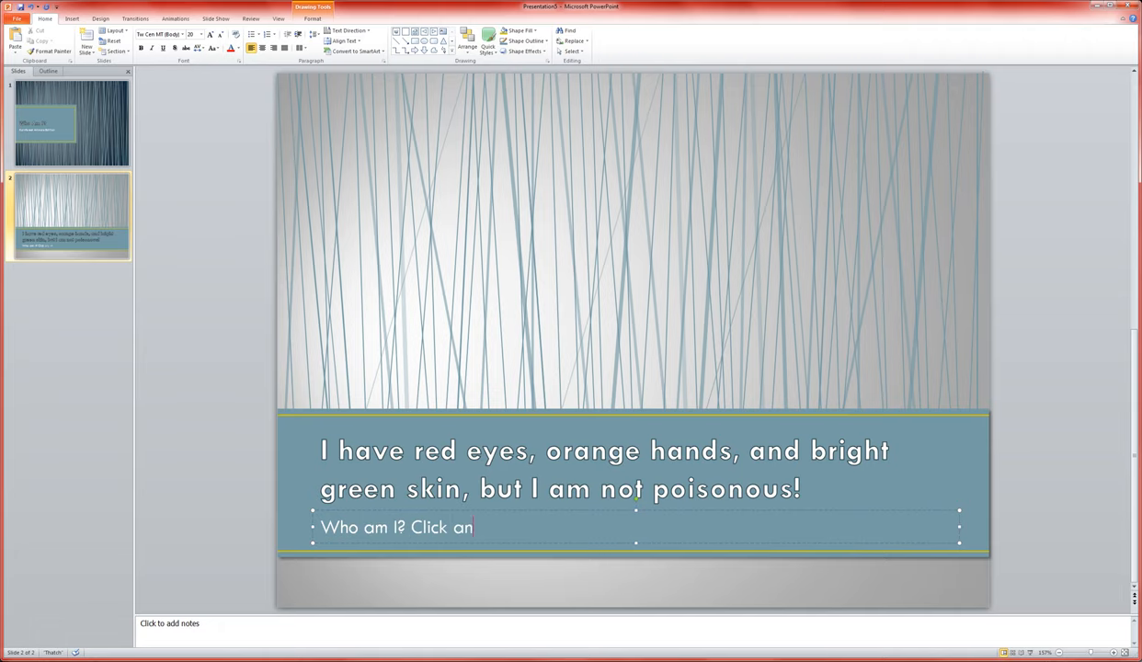
text(ywhere to che)
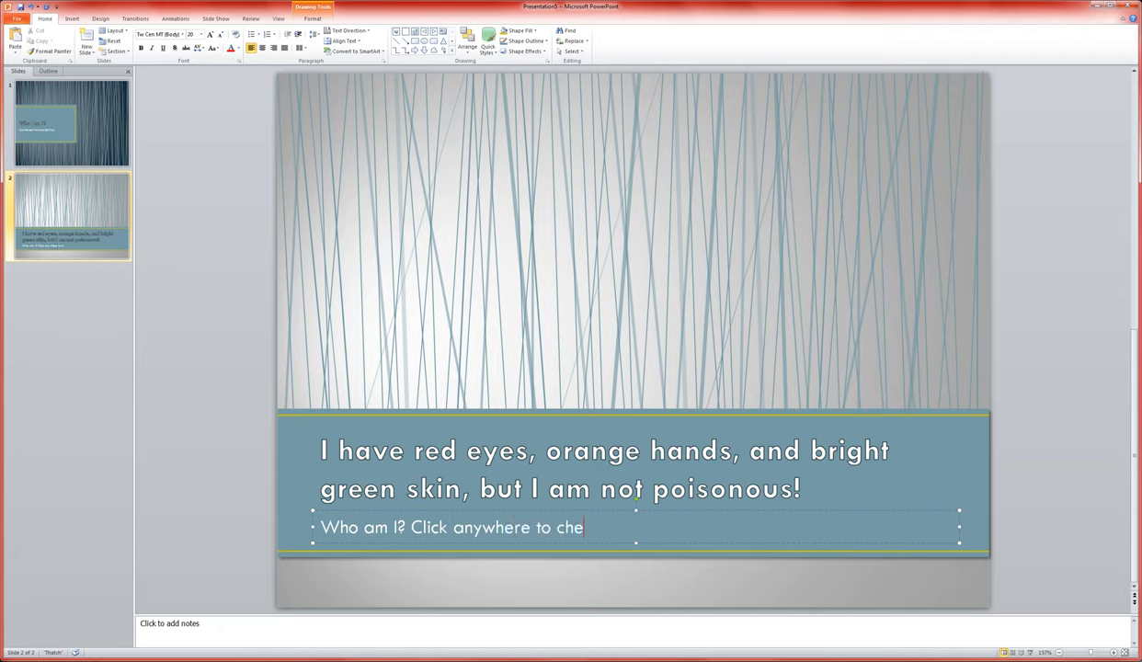
text(ck your guess)
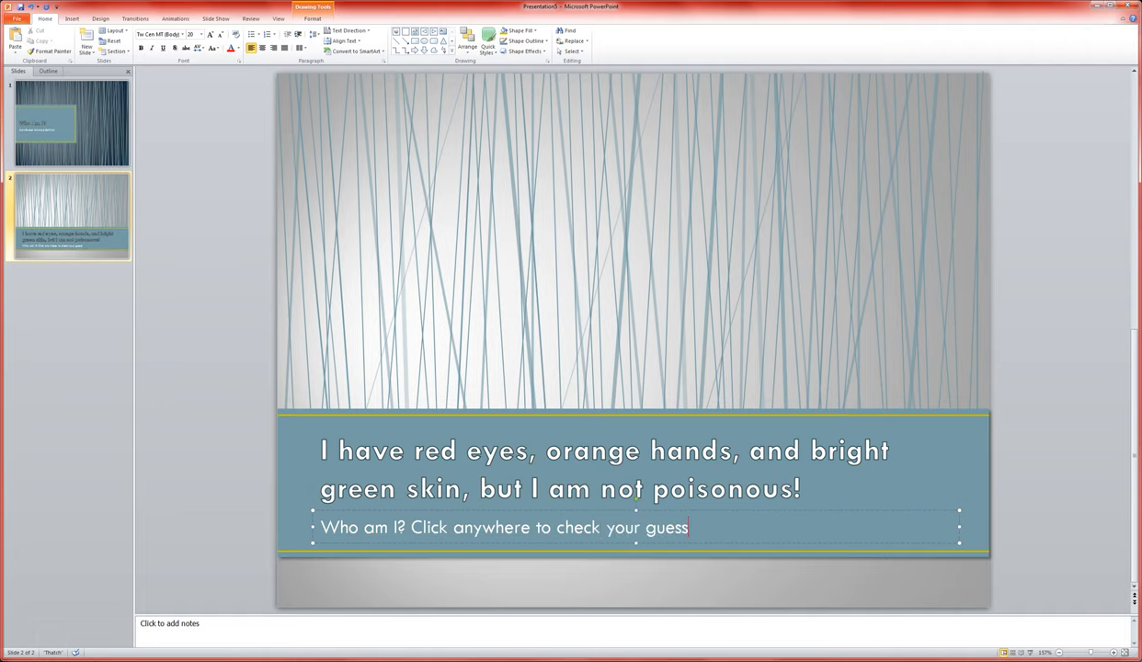
text(!)
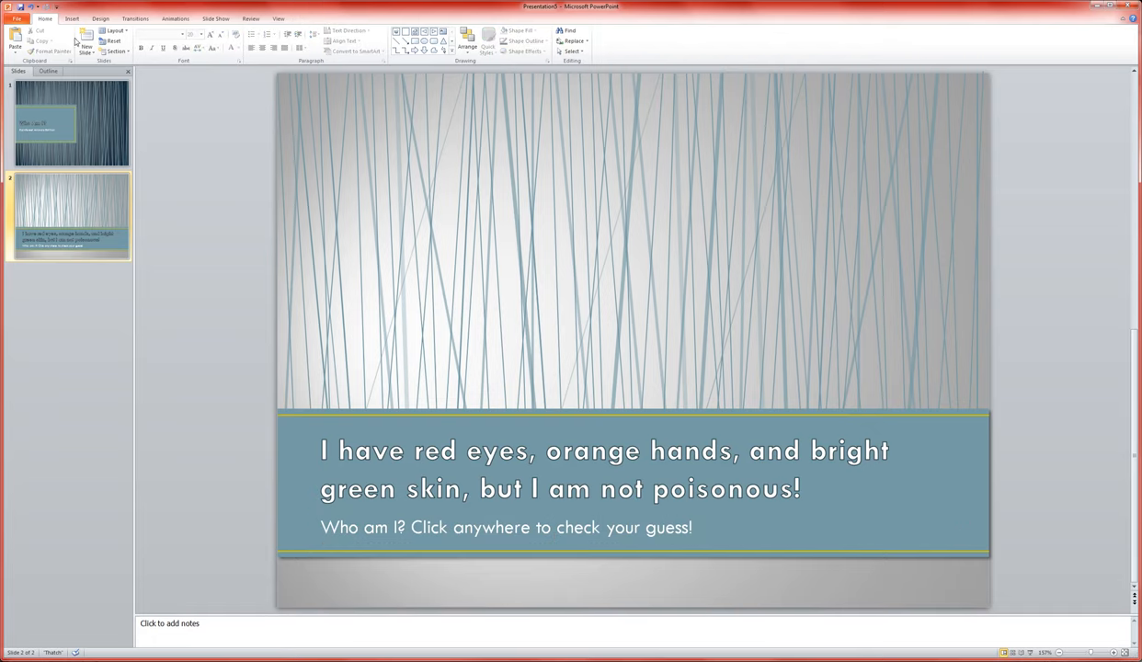
Step: Search clip art for 'frog' and insert the frog-on-a-branch picture
click(71, 18)
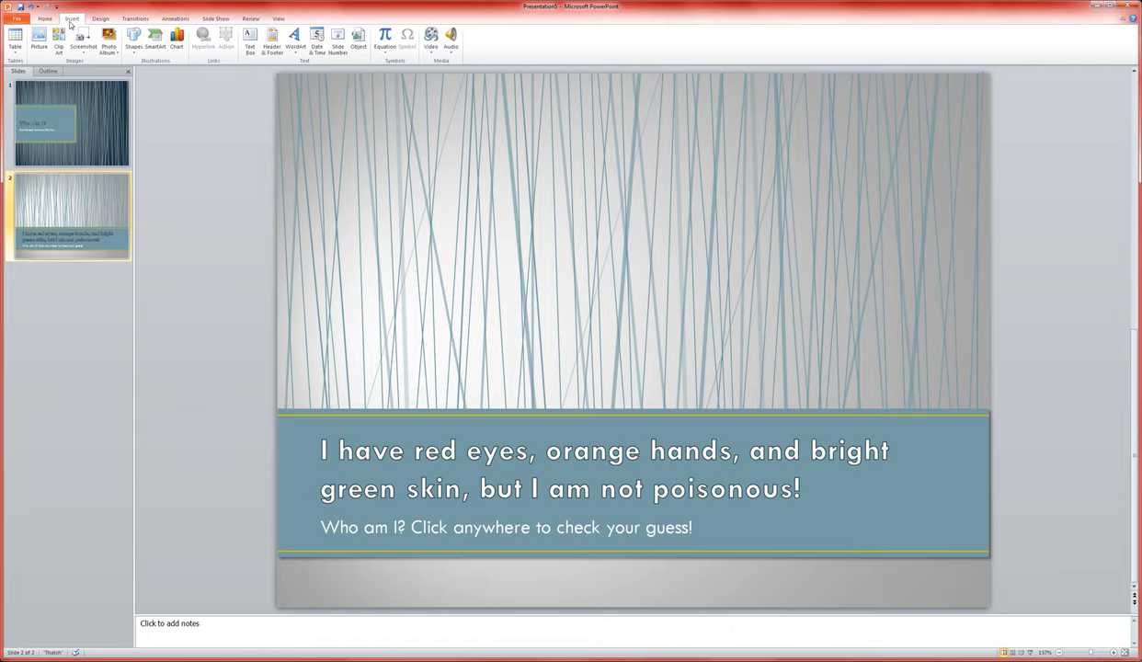
click(58, 38)
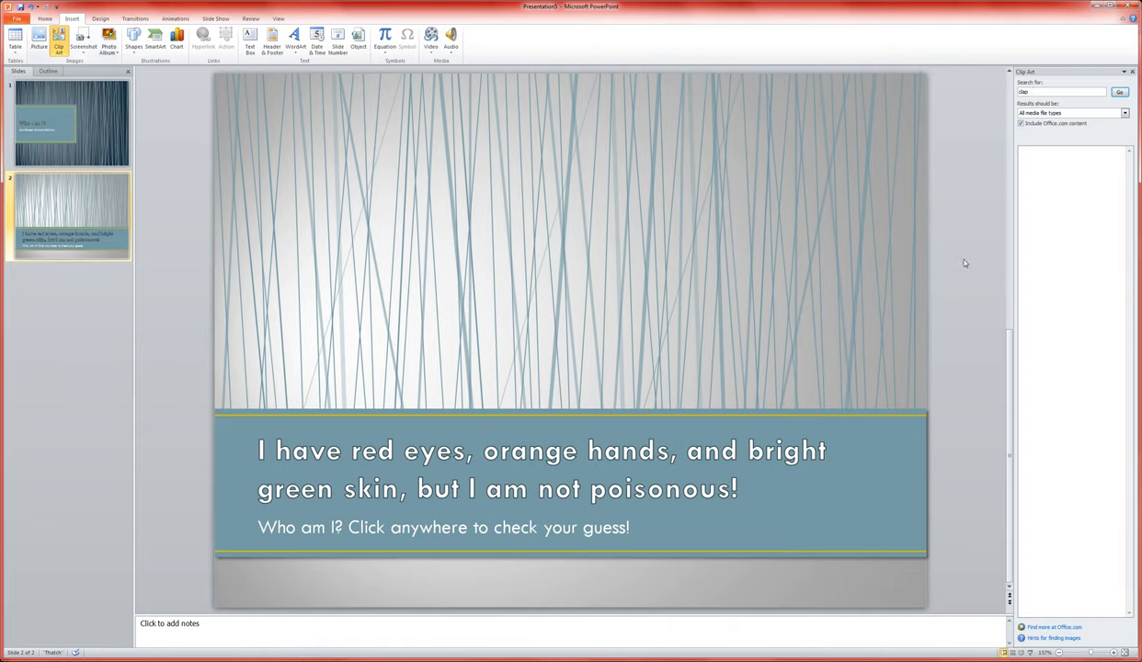
click(1062, 91)
text(frog)
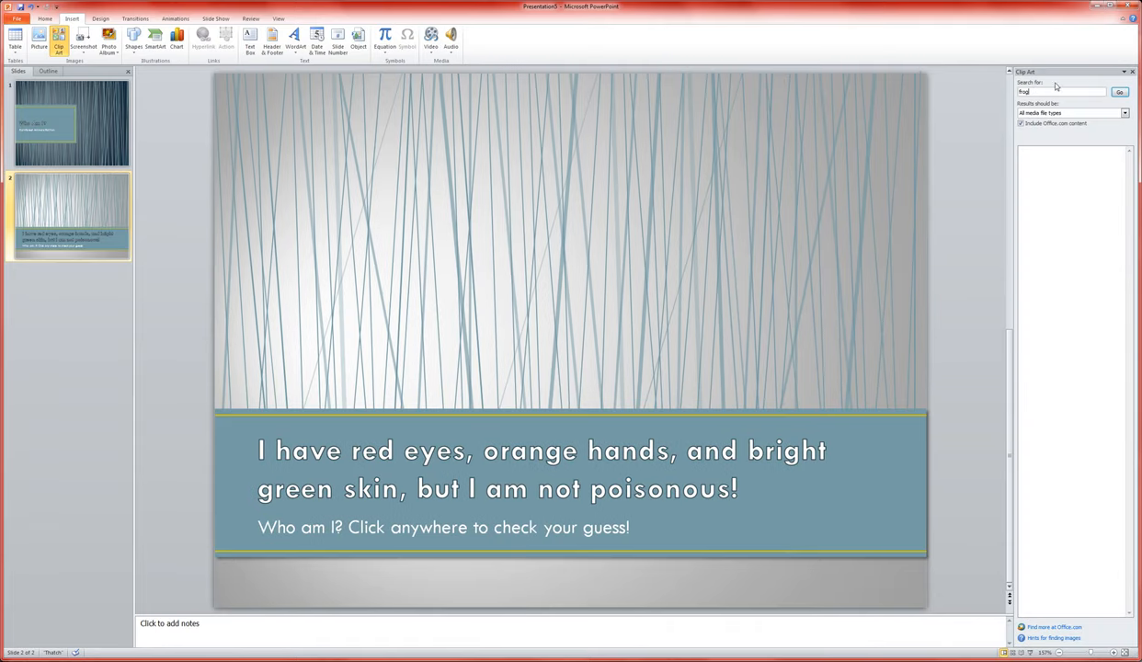
click(1119, 92)
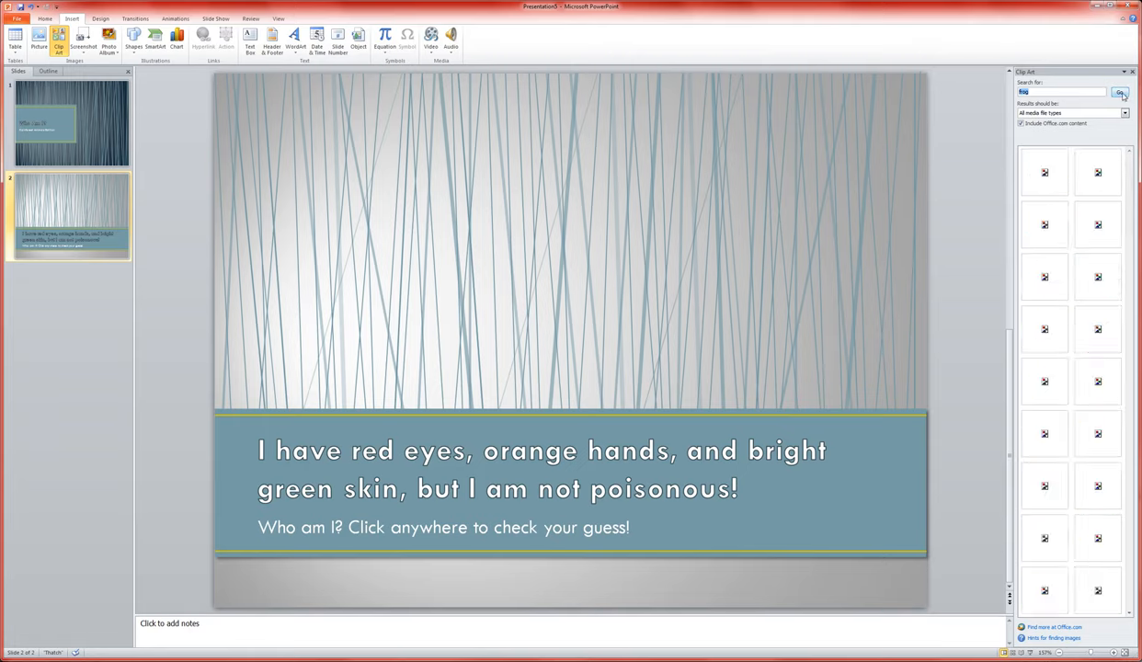
click(1120, 92)
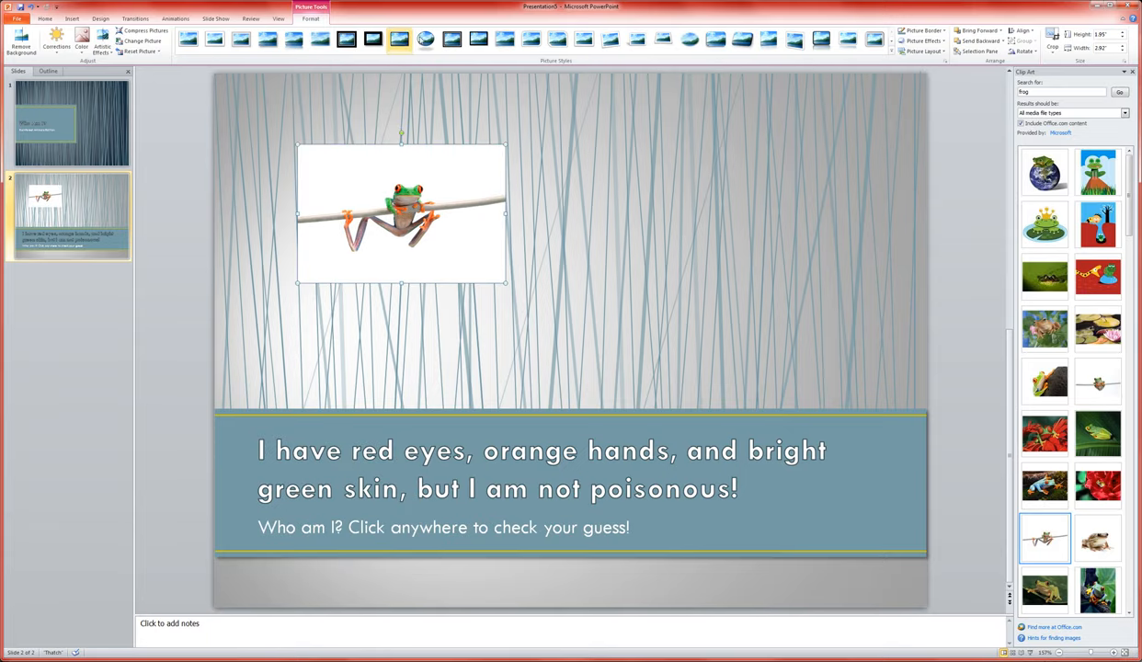
Step: Give the frog picture the Soft Edge Oval style and tilt it at an angle
click(584, 39)
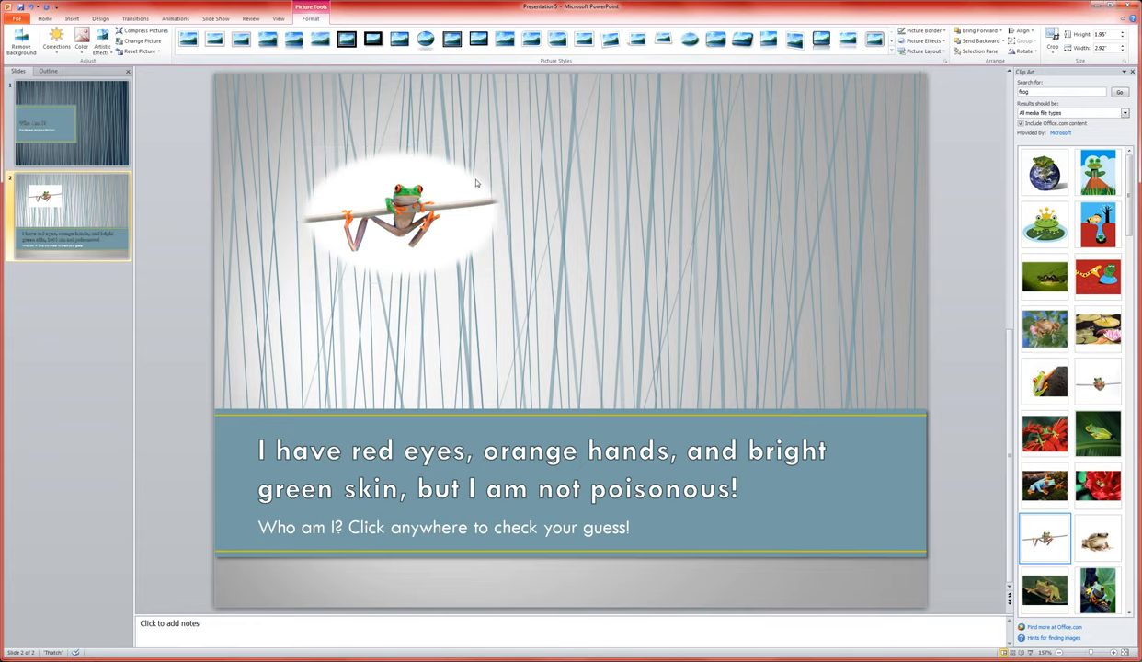
click(398, 216)
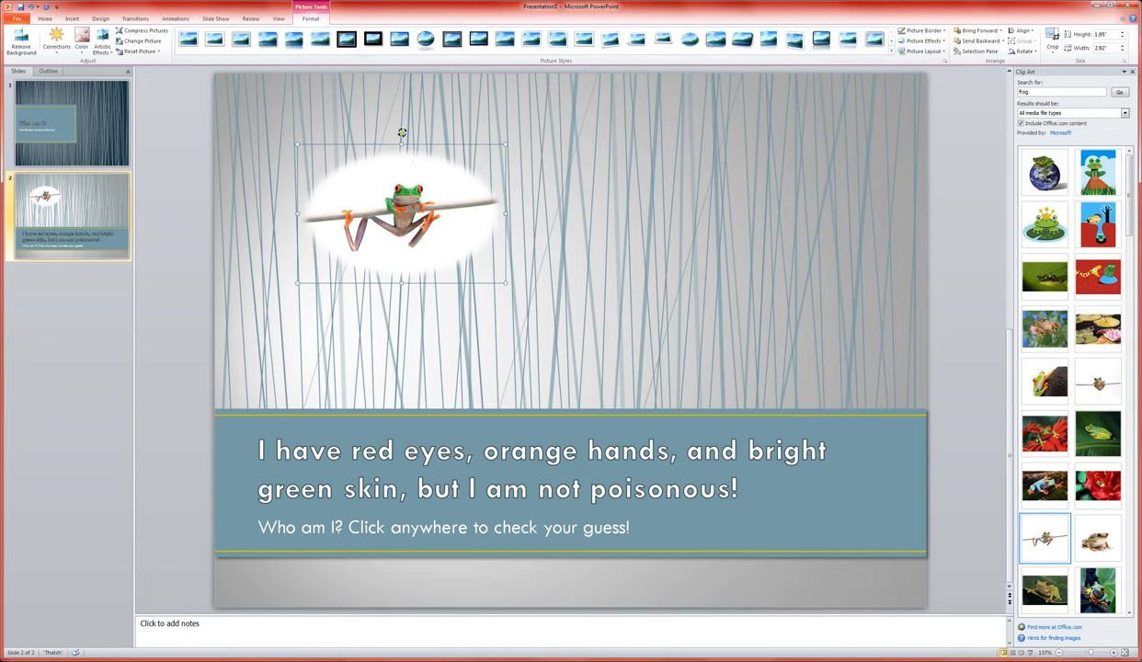
drag(402, 134, 361, 146)
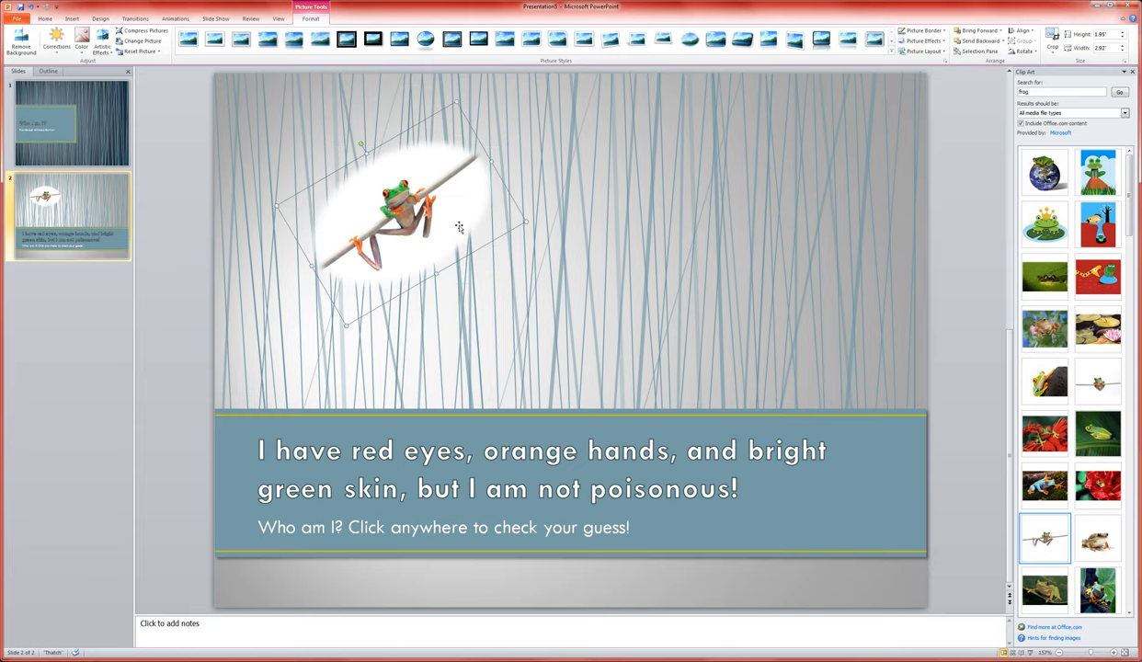
mouse_move(549, 214)
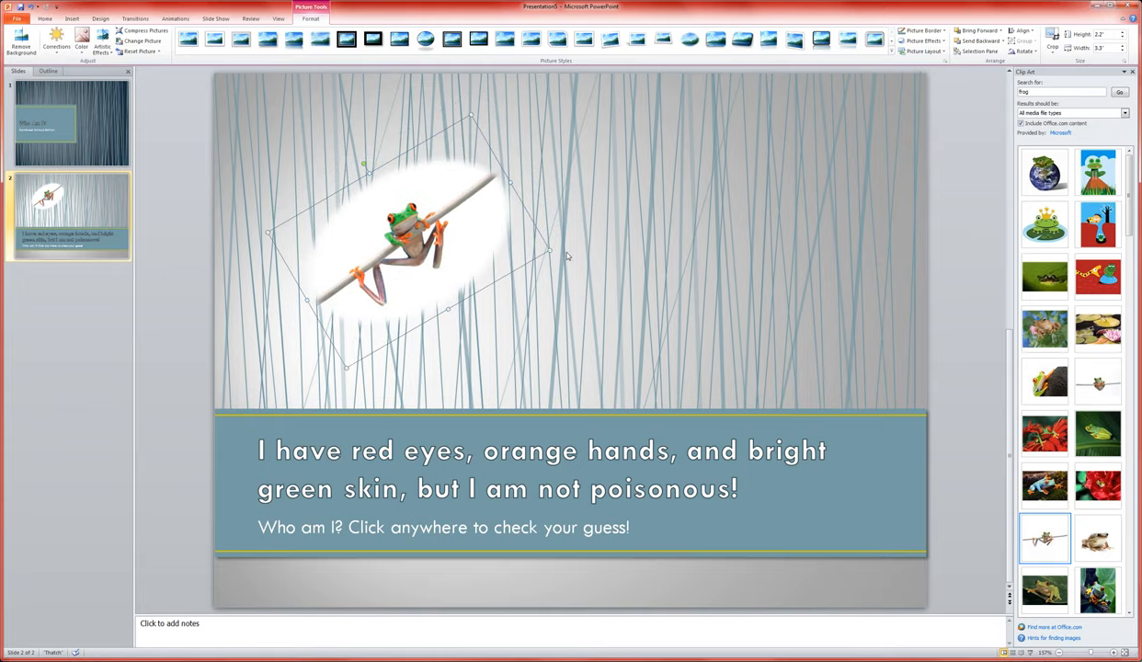
mouse_move(314, 135)
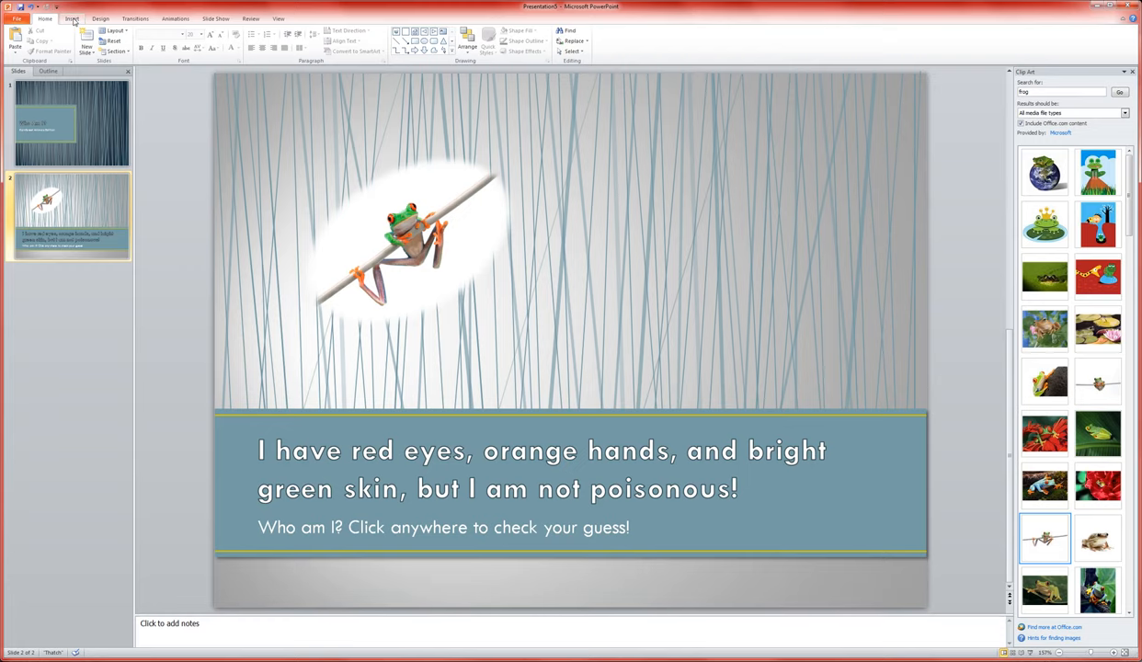
Step: Add a text box reading 'I am a red-eyed tree frog!' and enlarge its font
click(72, 18)
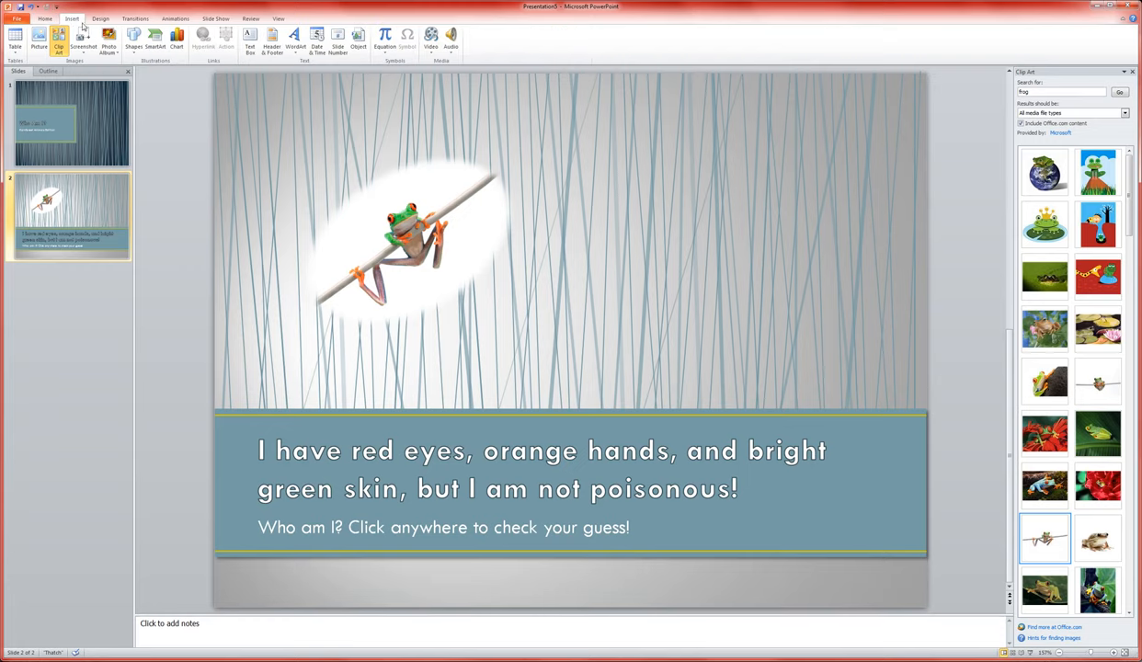
mouse_move(249, 39)
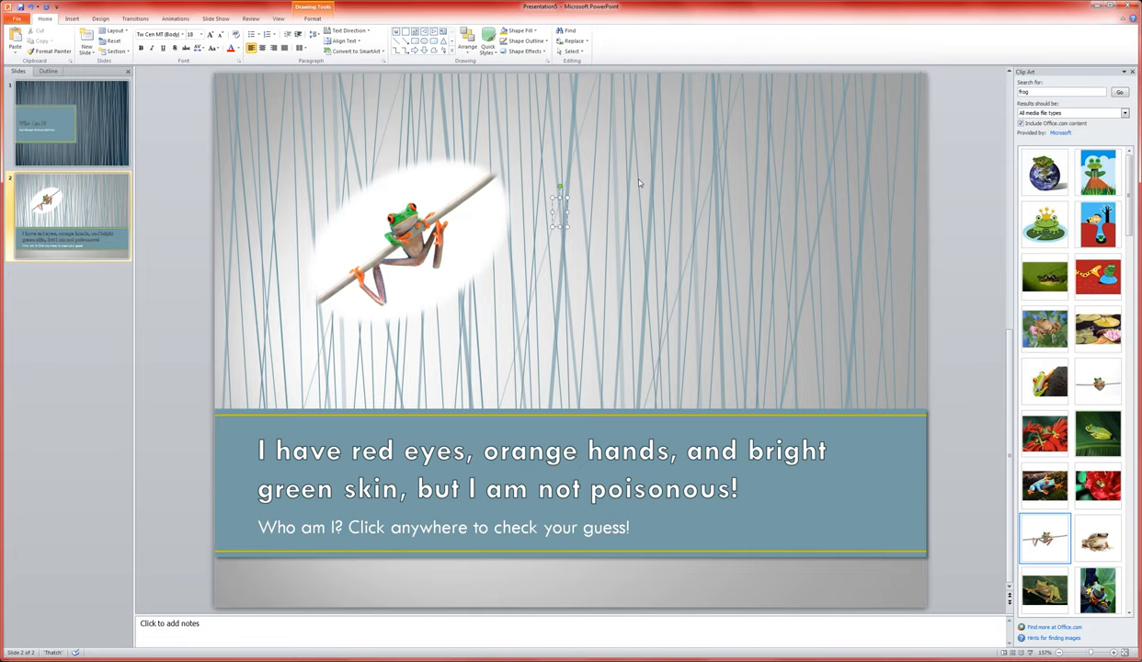
text(I am a red-)
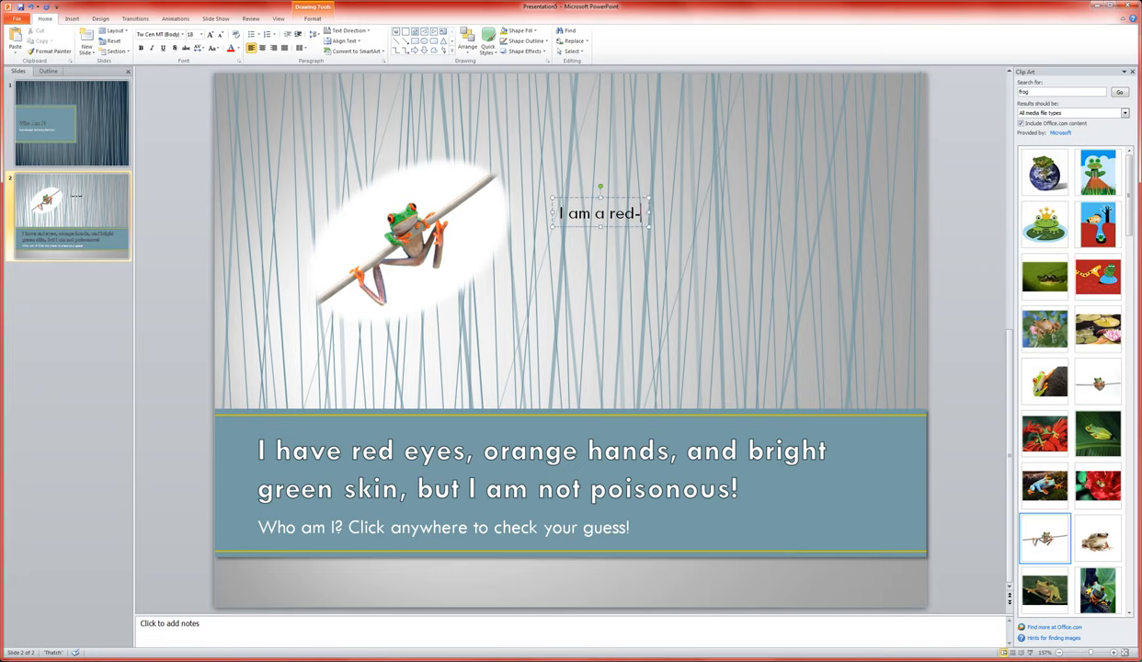
text(eyed tree f)
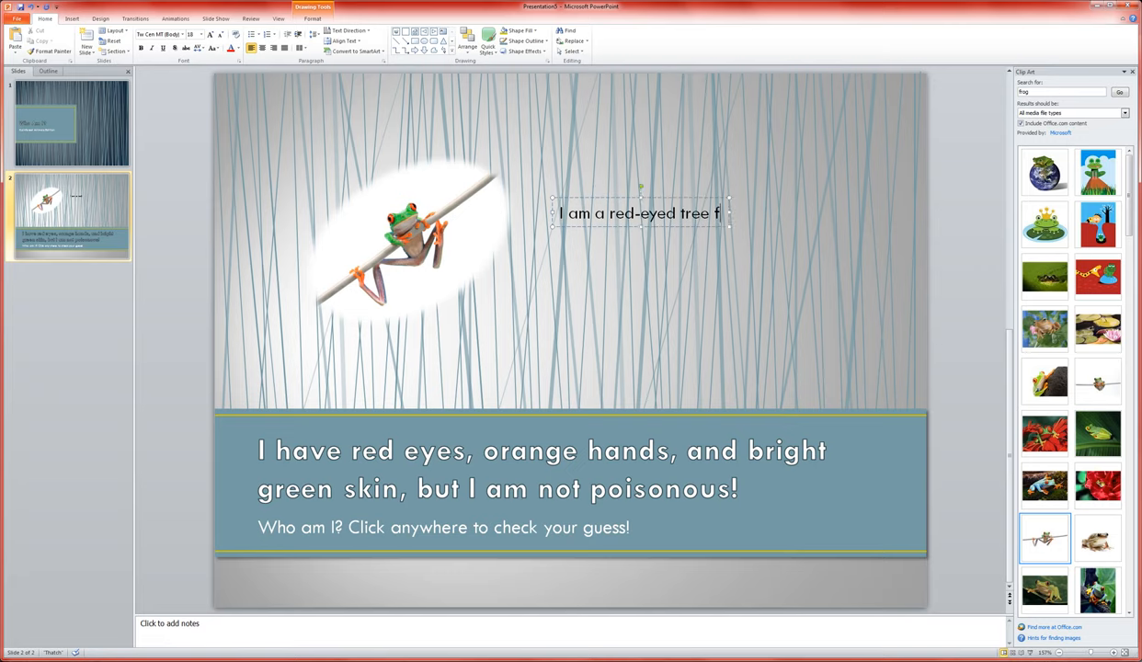
text(rog!)
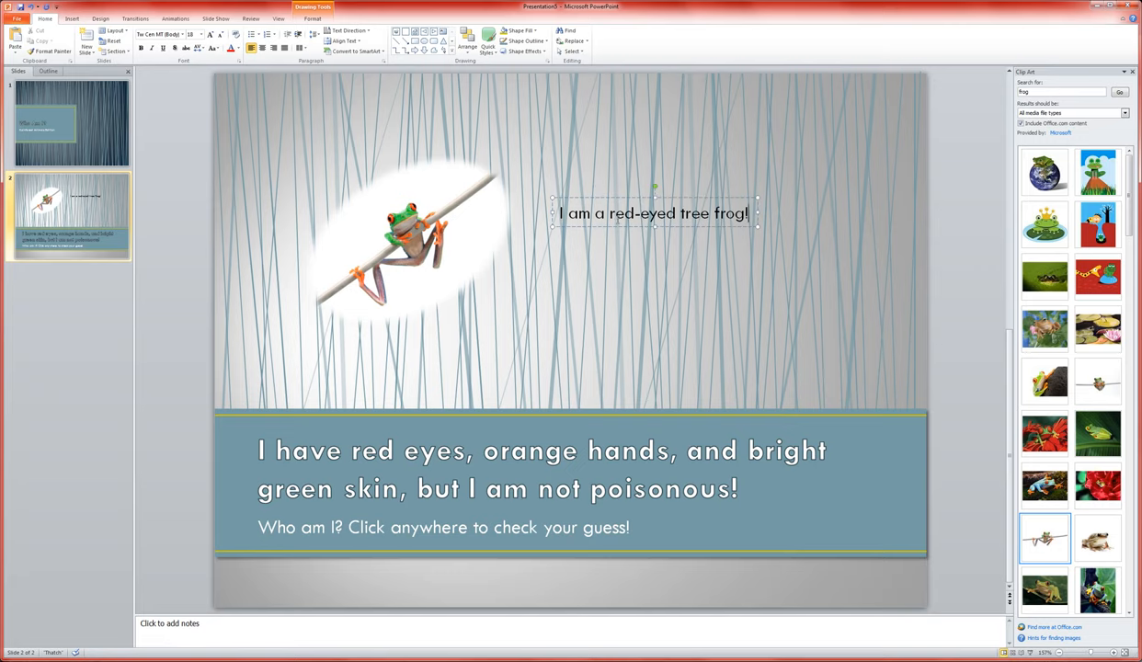
triple_click(654, 212)
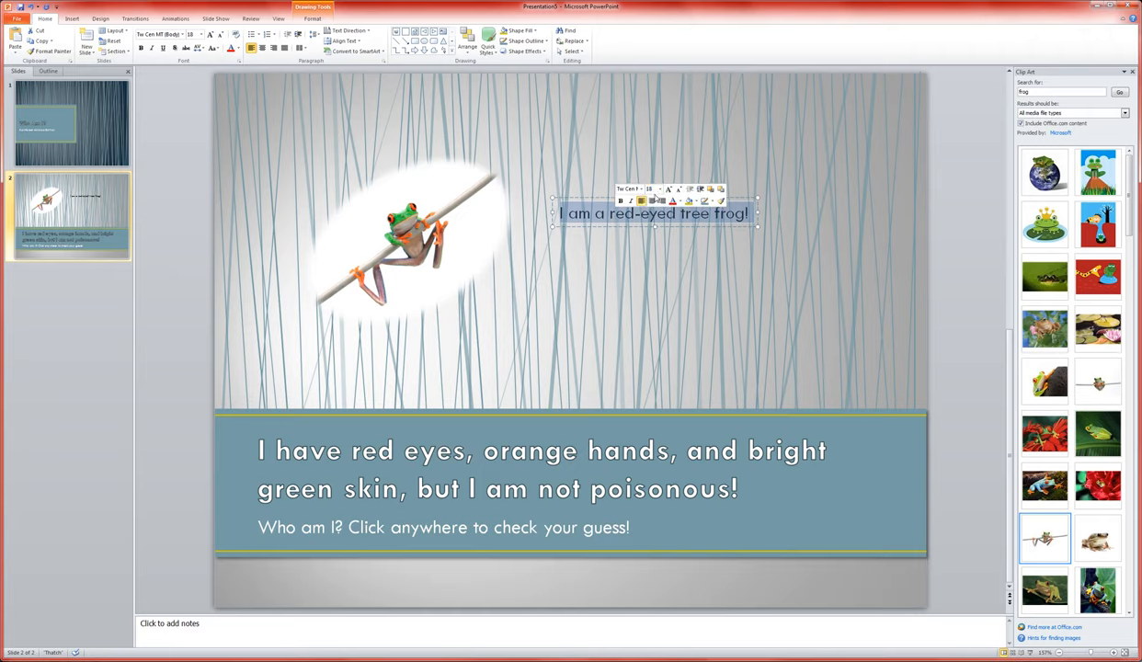
click(655, 190)
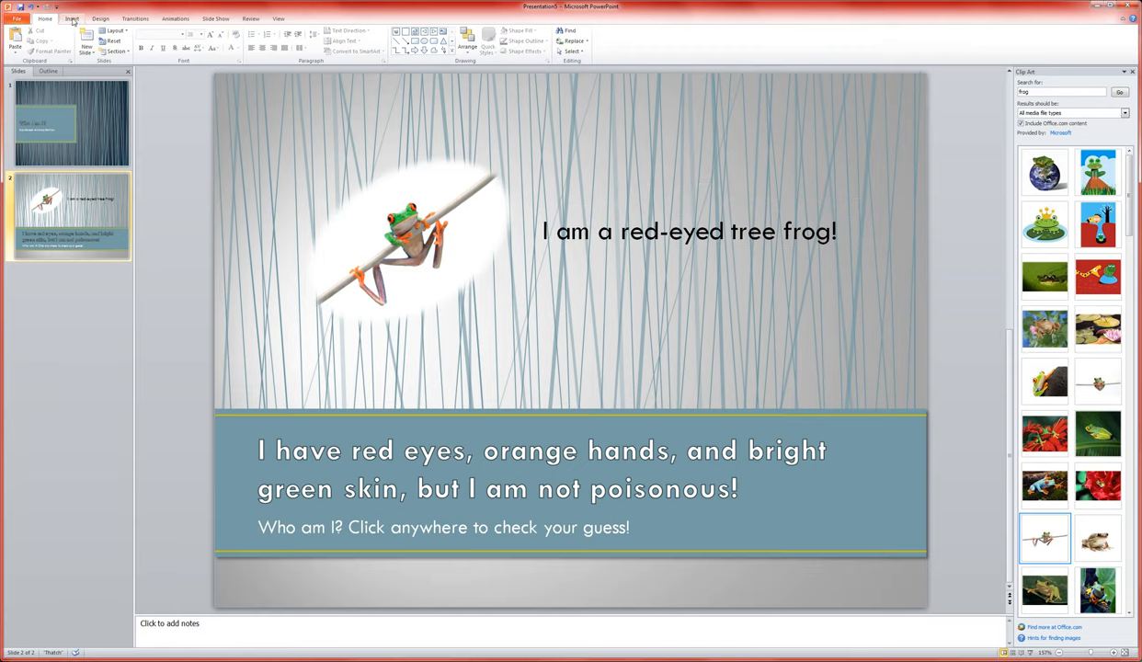
Step: Draw a Forward/Next action button at the lower right, linked to the next slide
click(71, 19)
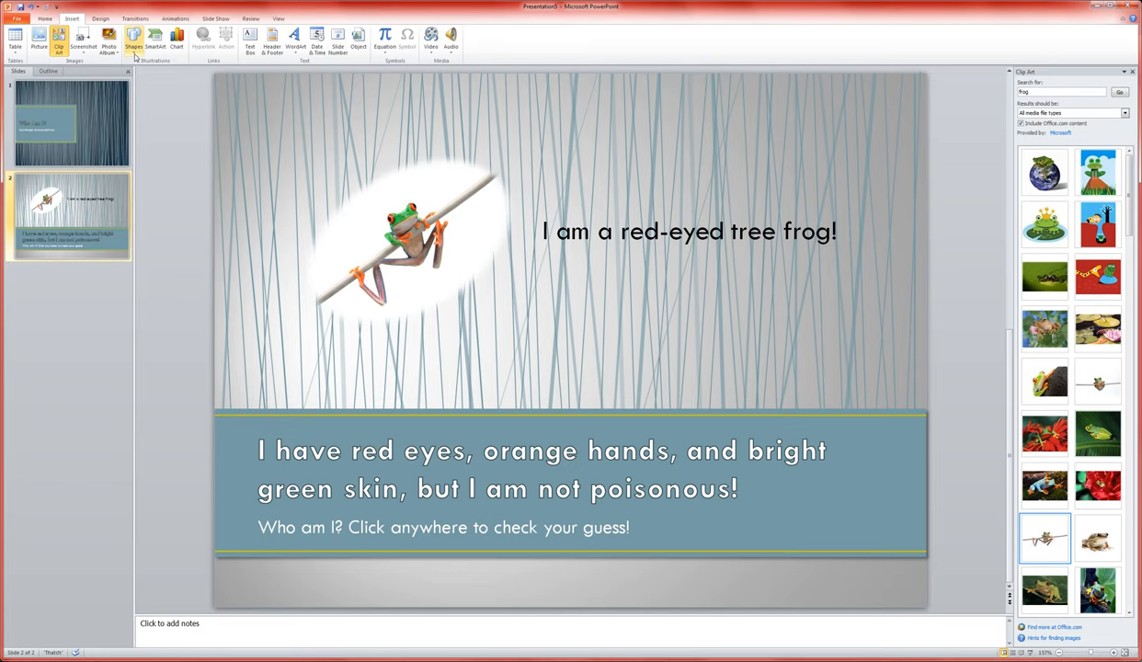
mouse_move(133, 40)
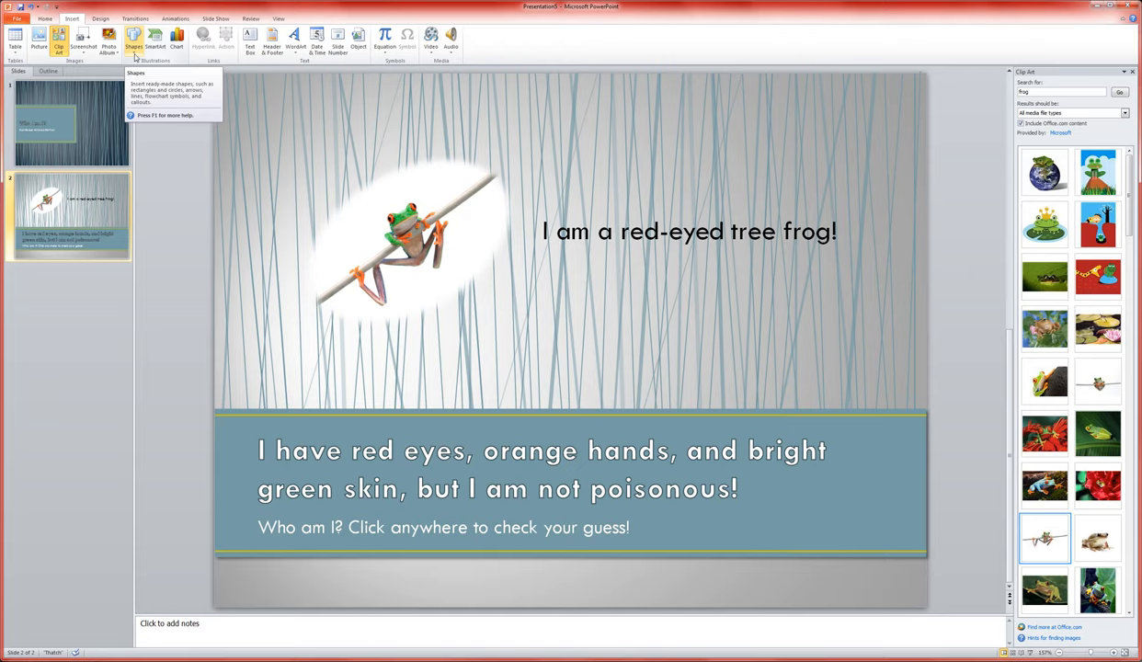
click(134, 40)
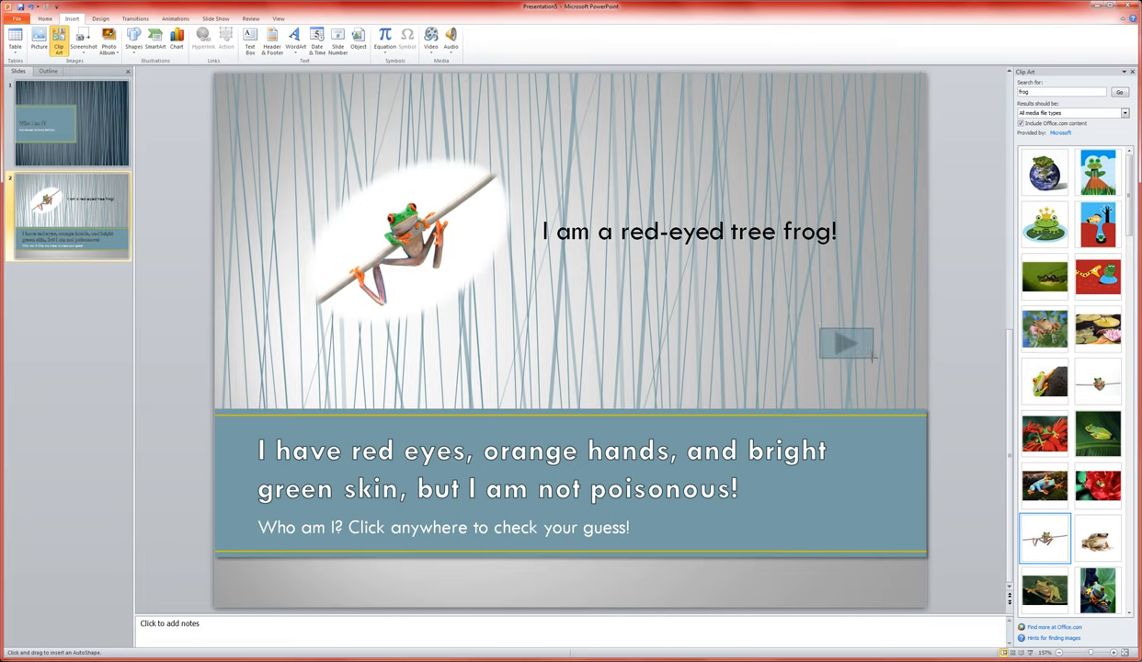
click(227, 40)
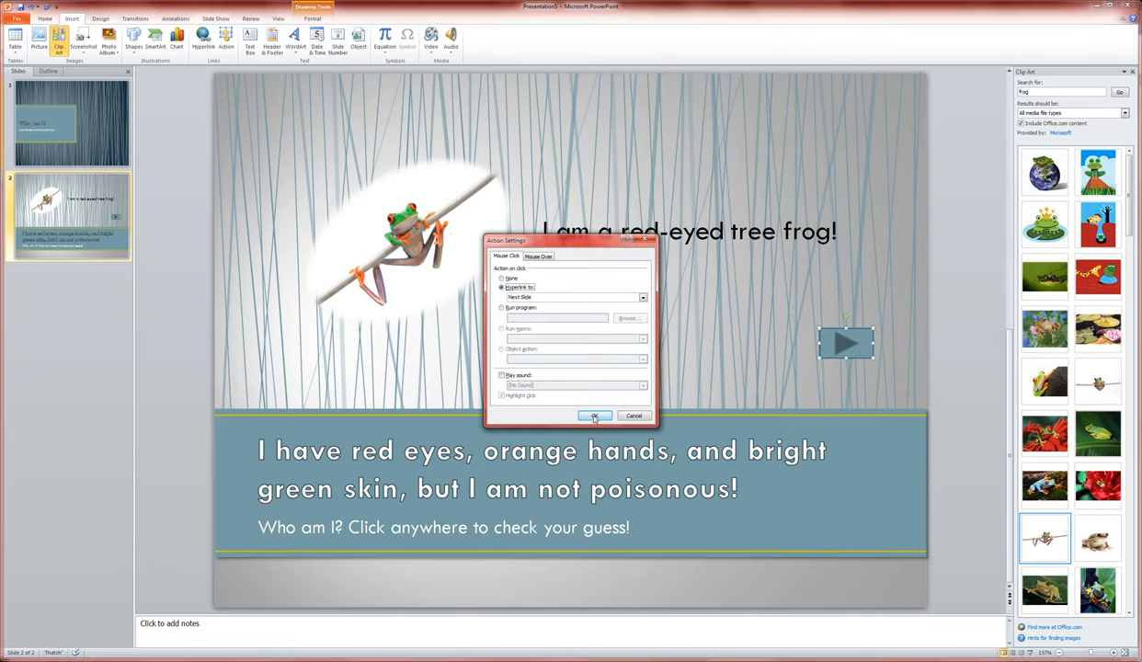
click(595, 415)
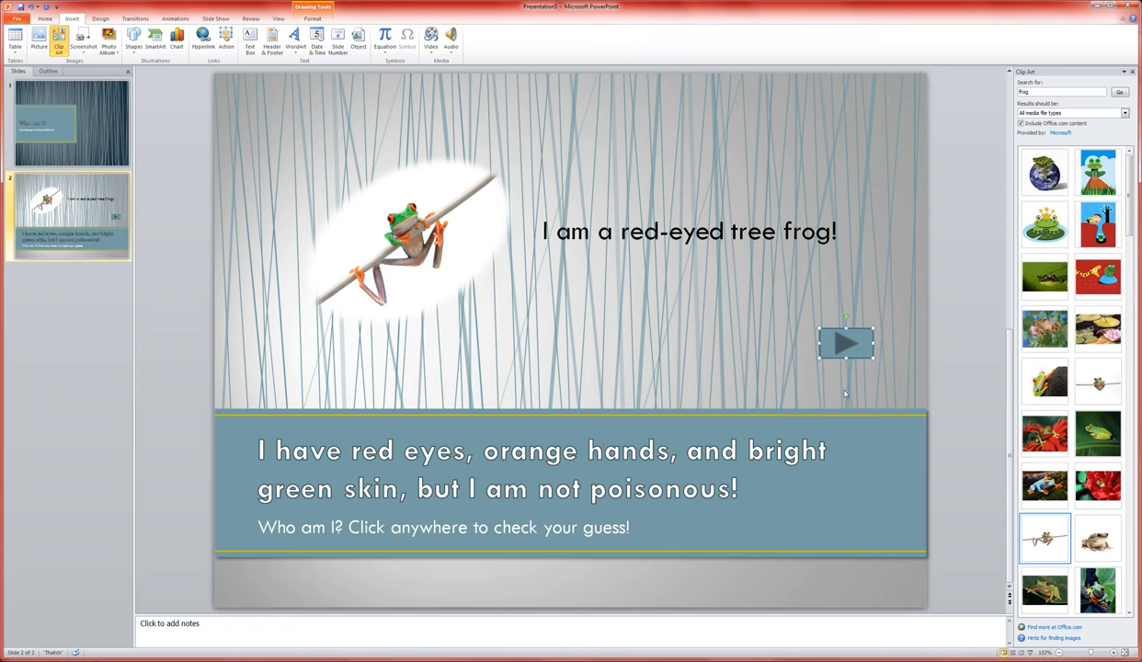
click(584, 329)
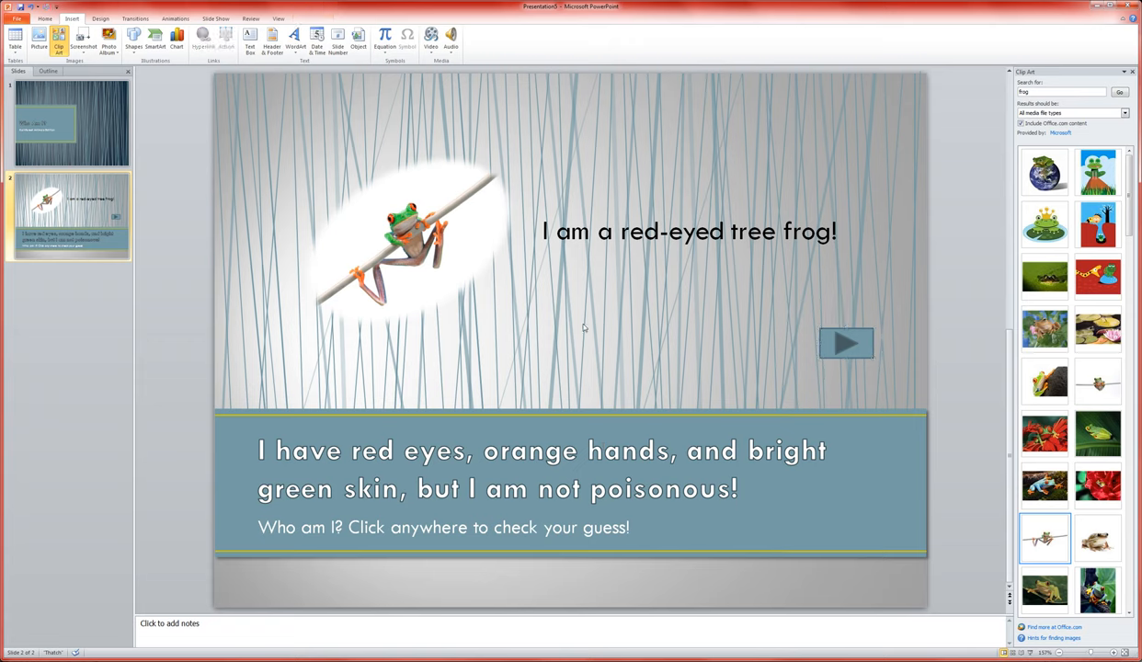
Step: Apply the Grow & Turn entrance animation to the frog picture, answer text and button
click(405, 239)
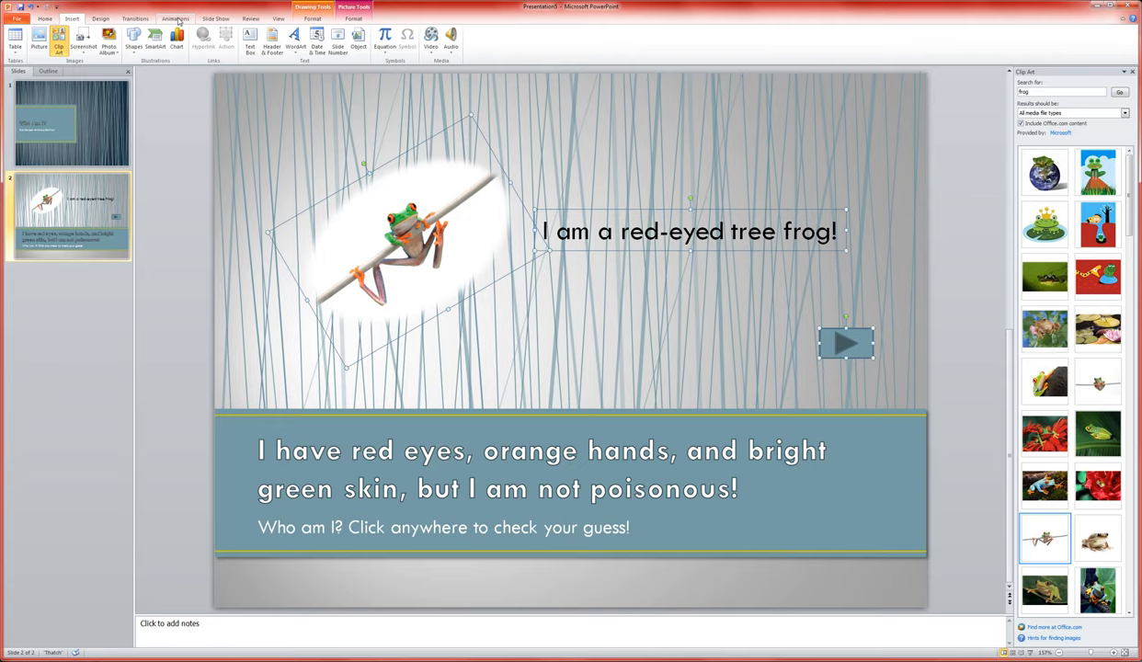
click(175, 18)
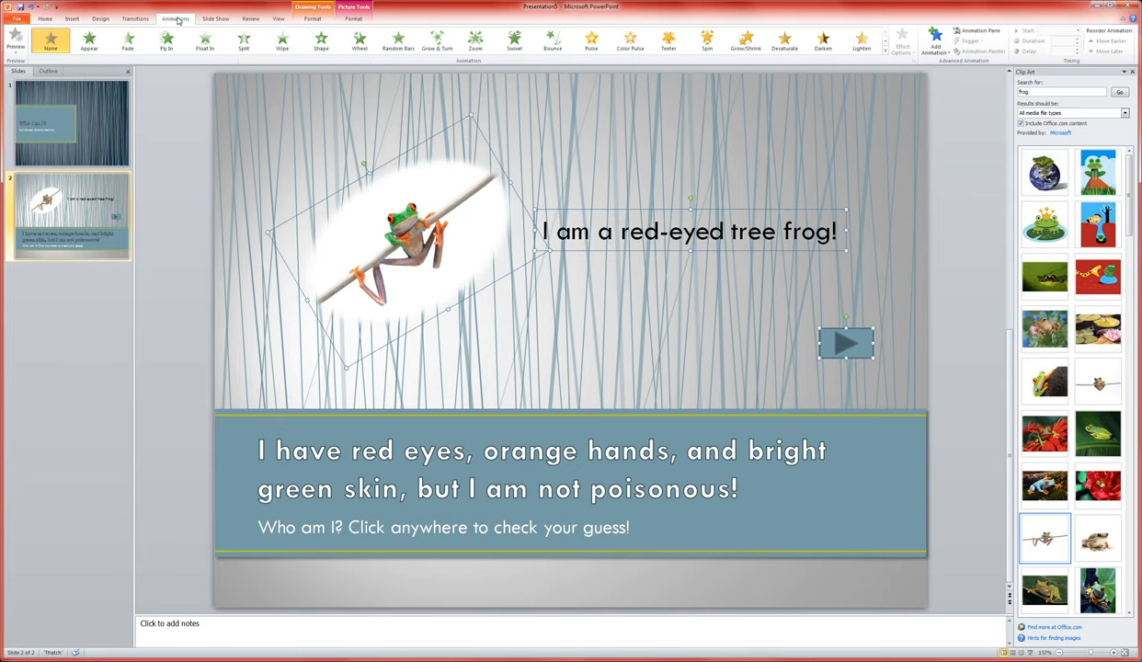
click(89, 40)
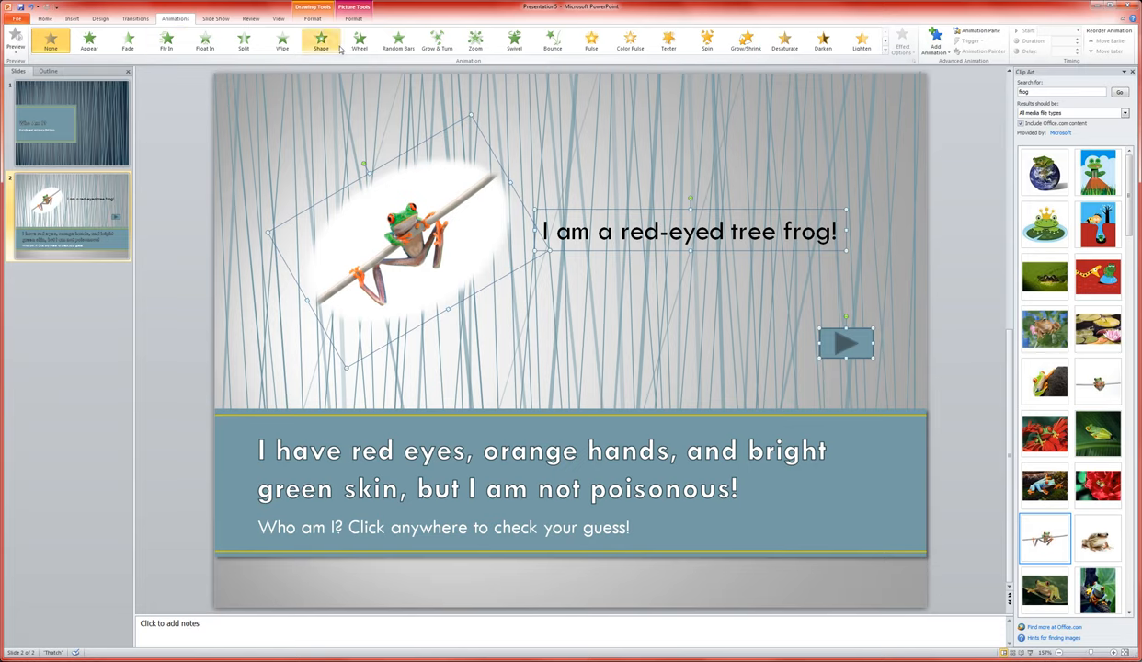
click(397, 40)
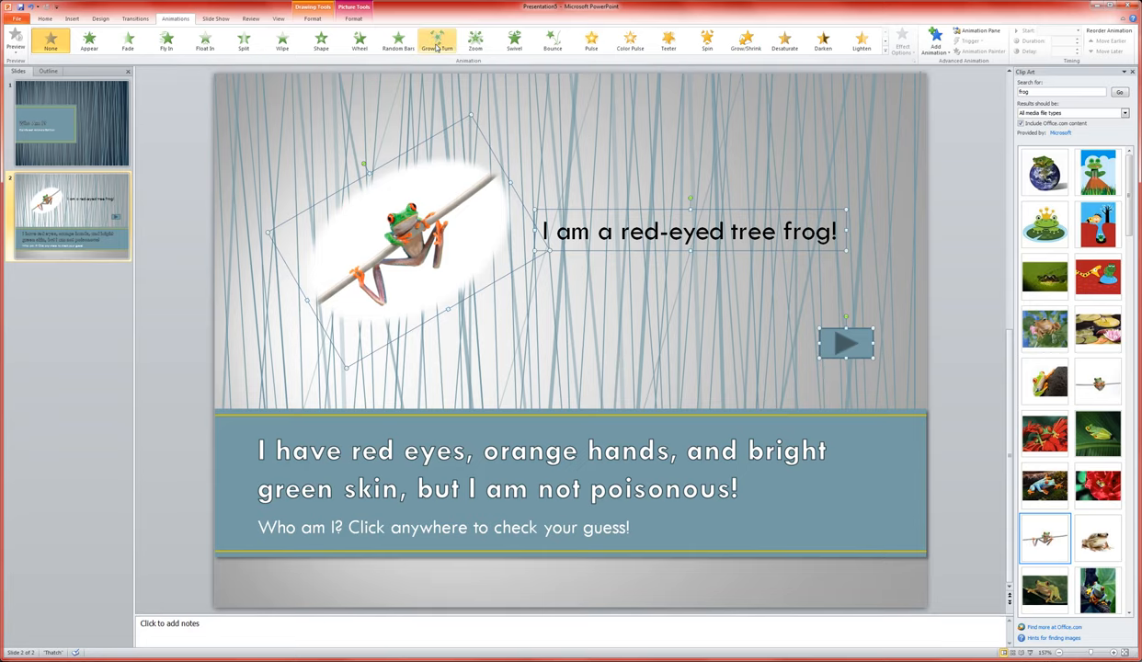
click(438, 39)
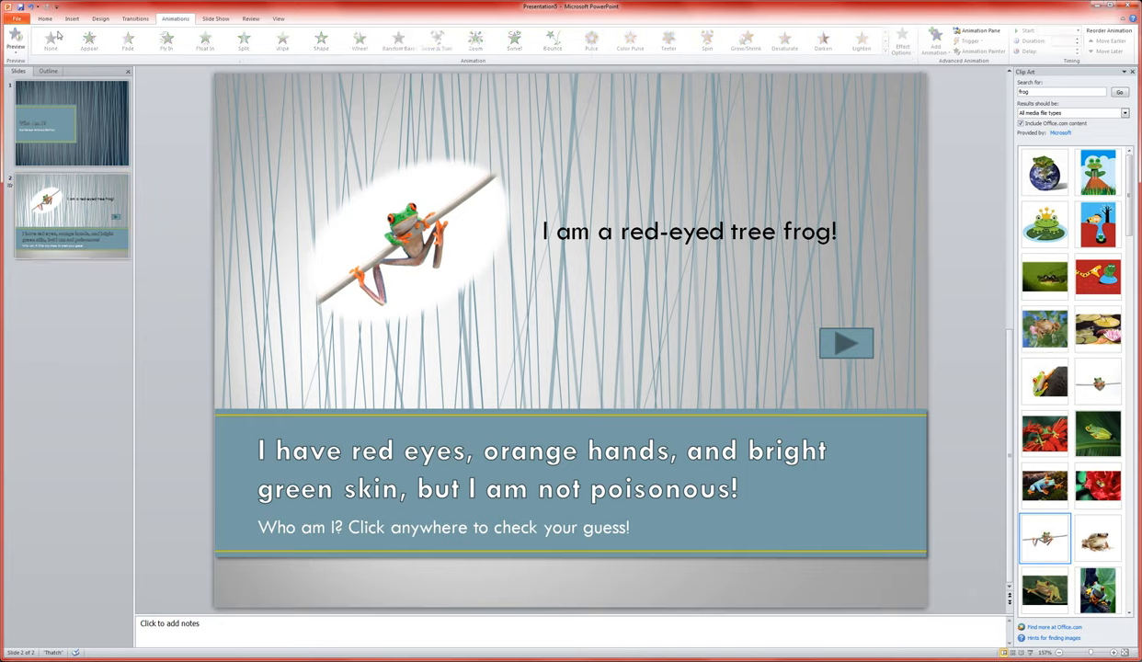
Step: Add a new slide titled 'I am a monkey that lives in the Amazon.'
click(45, 19)
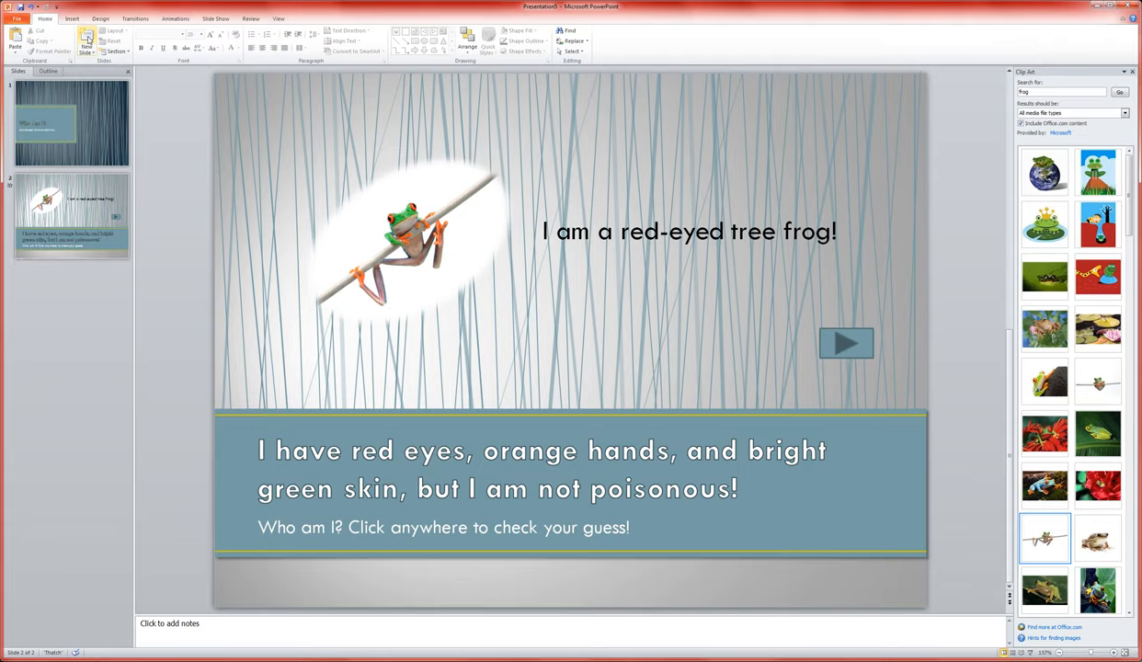
click(86, 41)
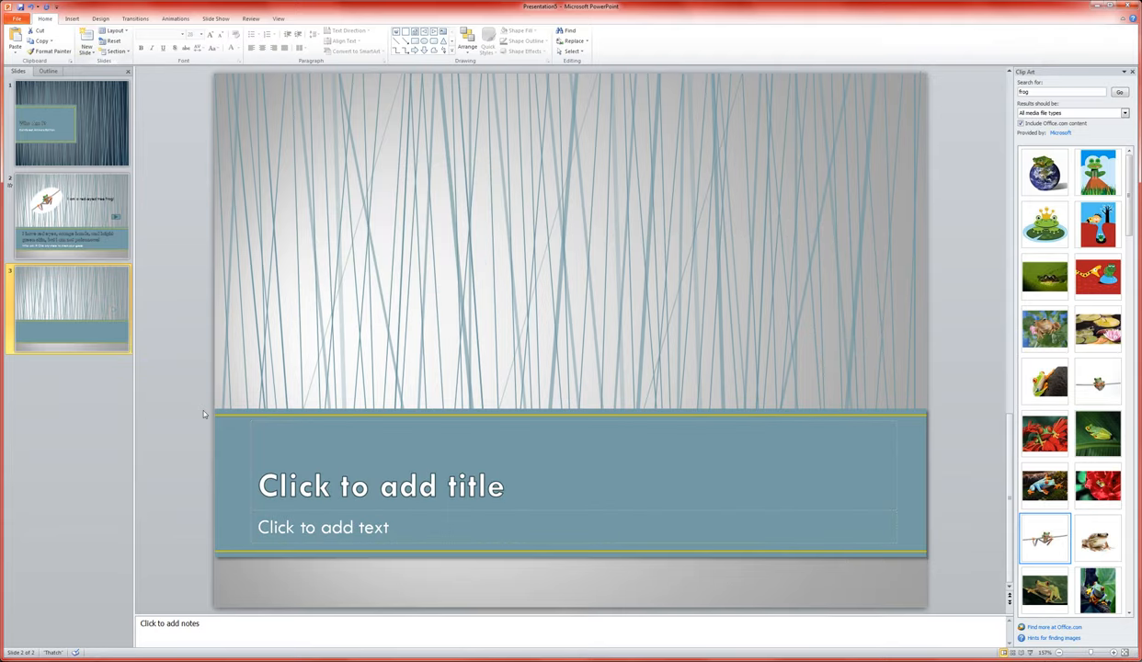
click(380, 486)
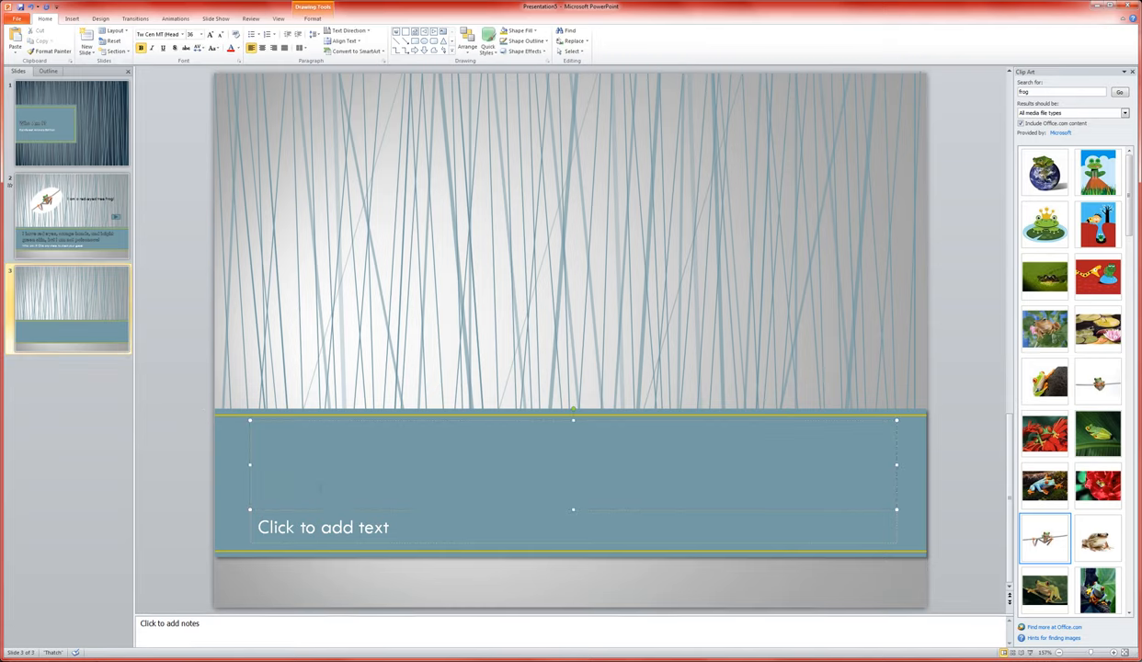
text(I am a monkey)
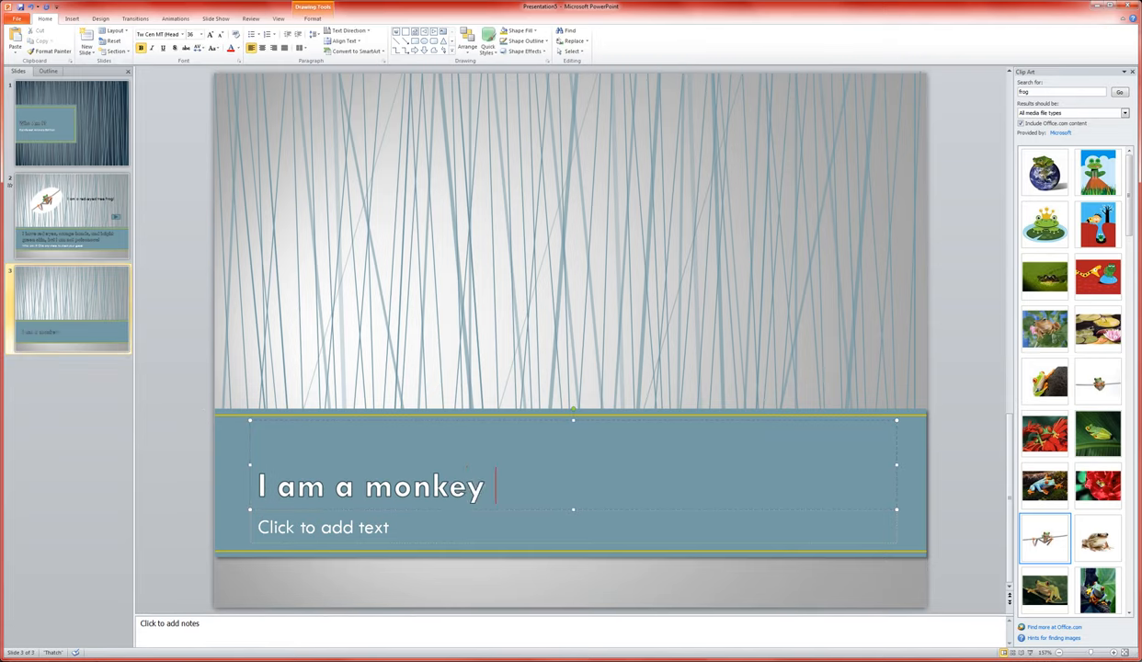
text(that lives in th)
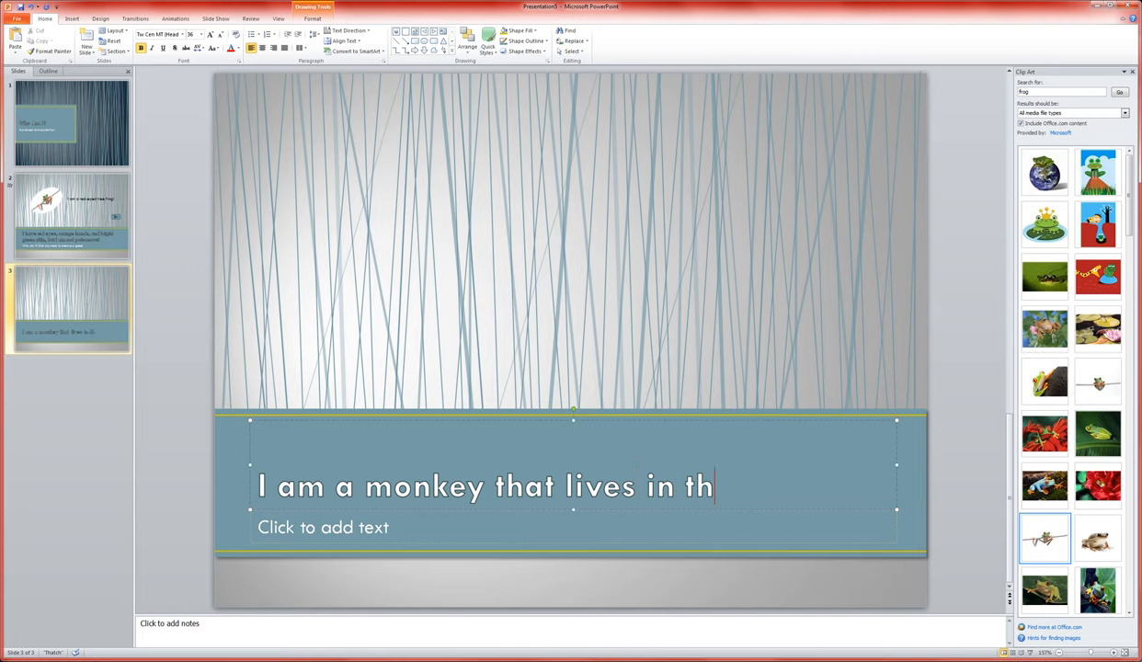
text(e Amazo)
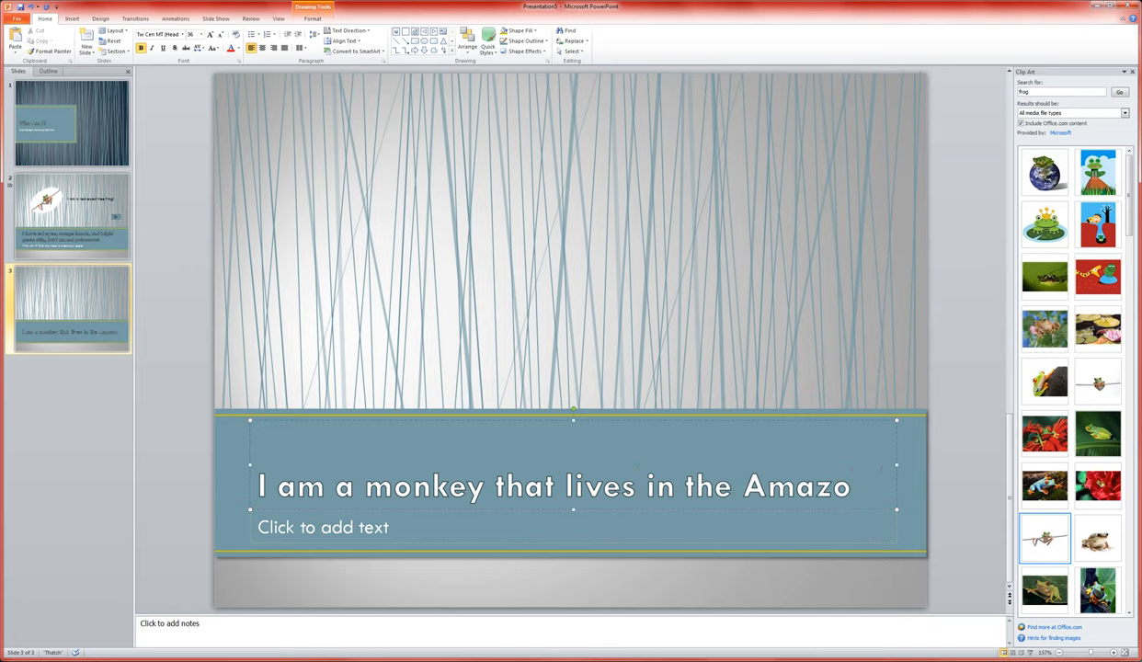
text(n.)
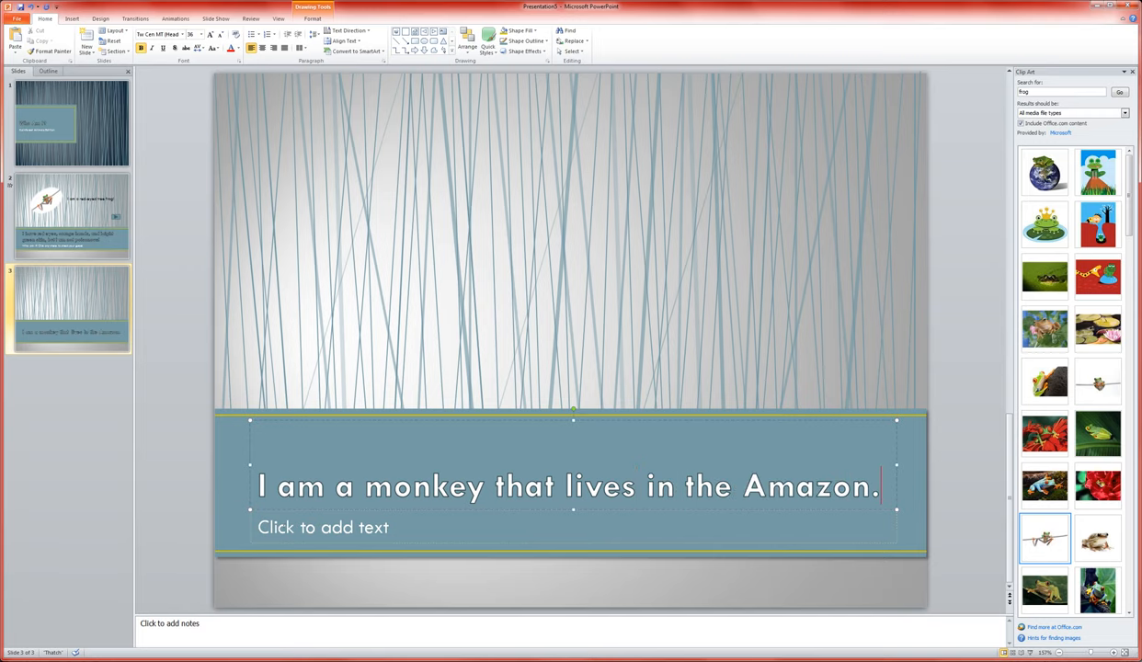
Step: Type the 'Who am I? Click anywhere to check your guess!' prompt, then return to slide 2
text(Who)
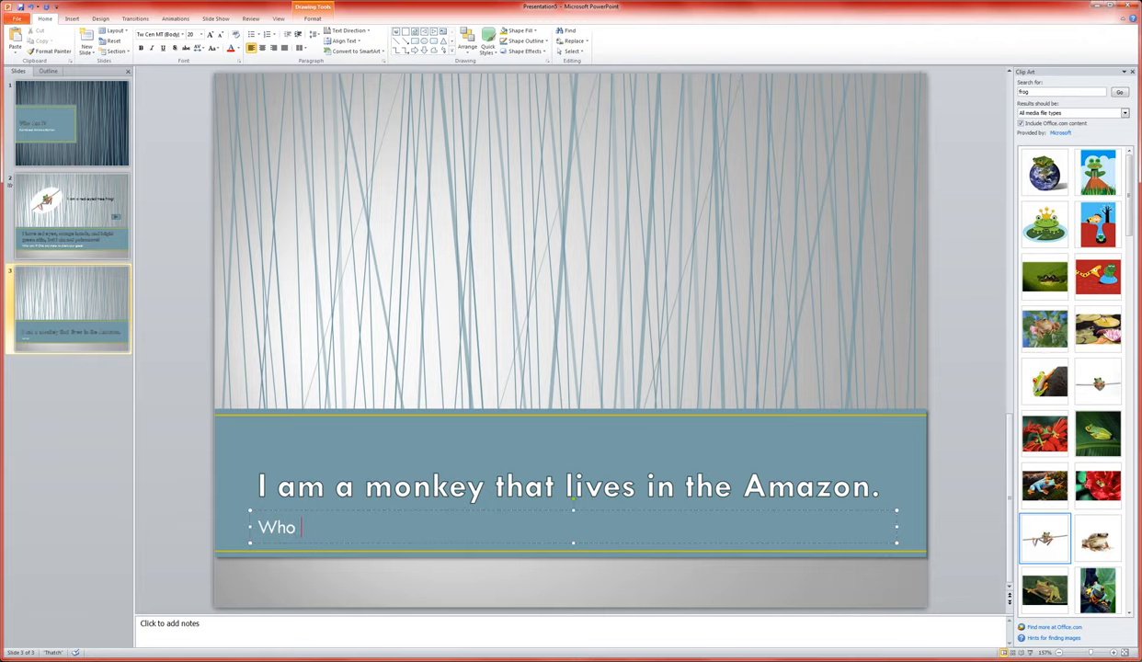
text(am I? Cl)
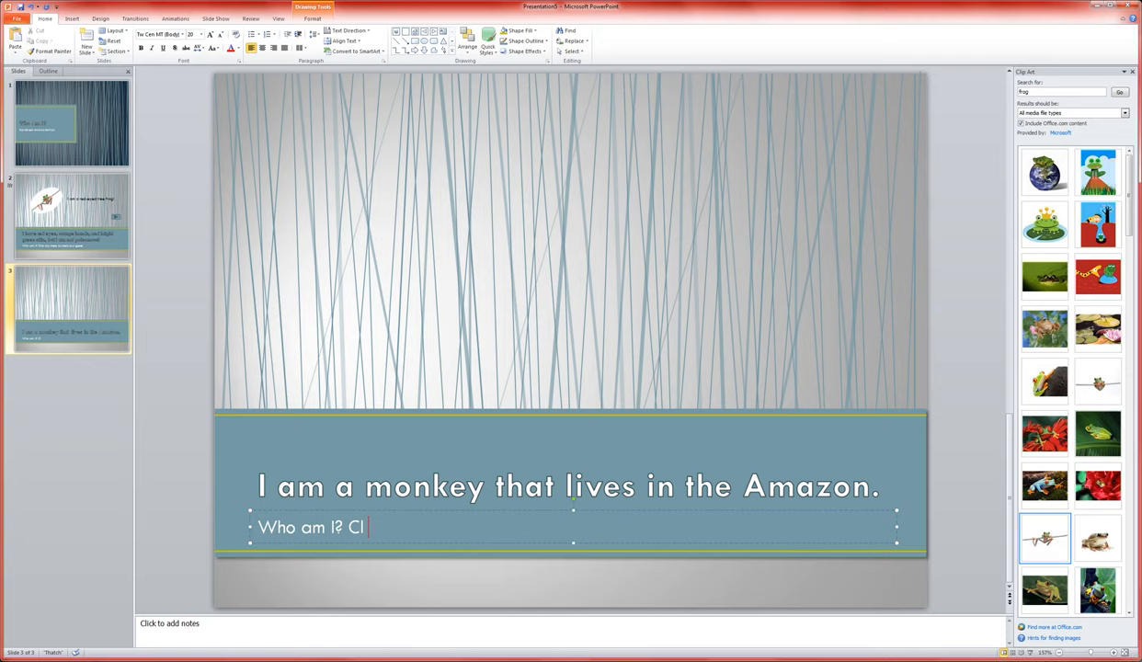
text(ick anywhere to check your g)
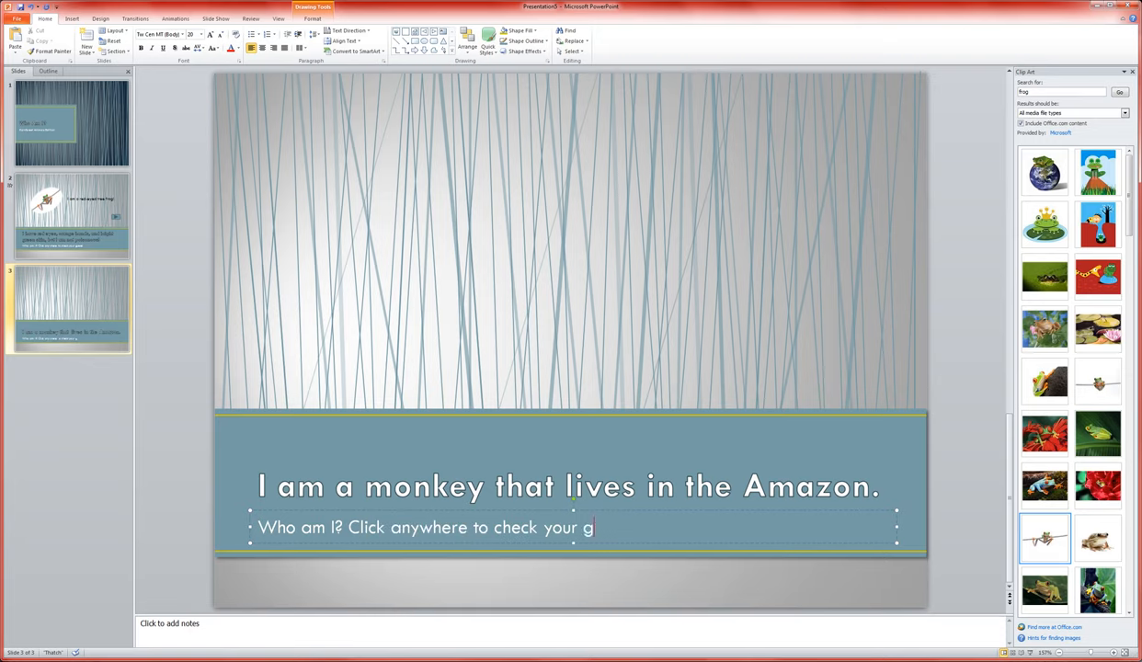
text(uess)
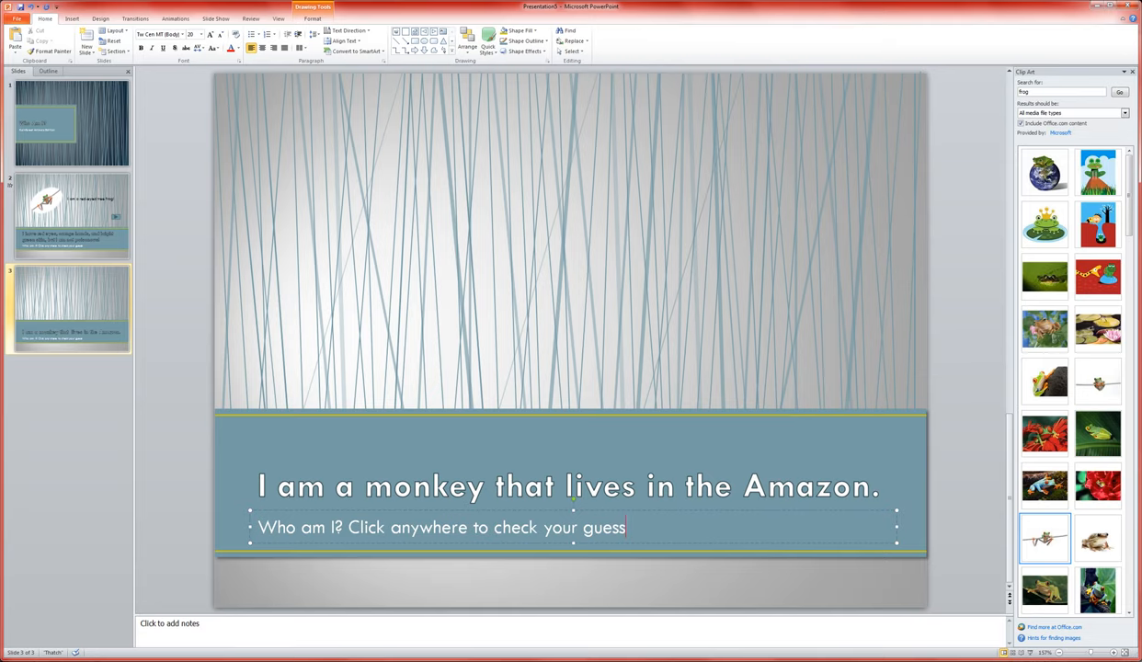
text(!)
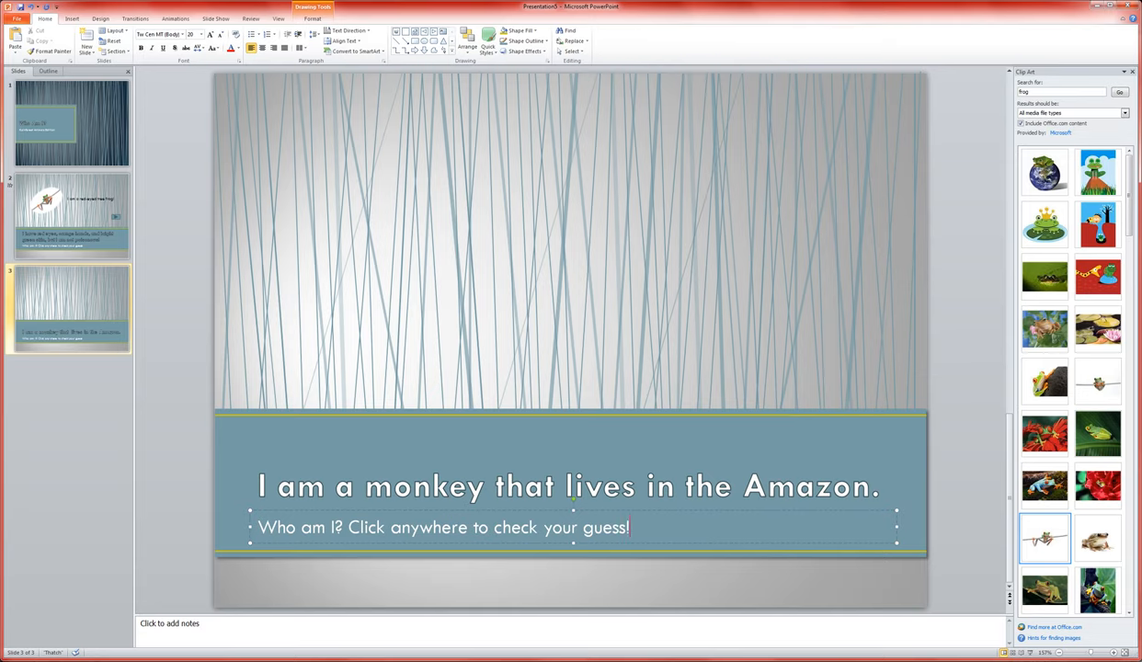
mouse_move(379, 298)
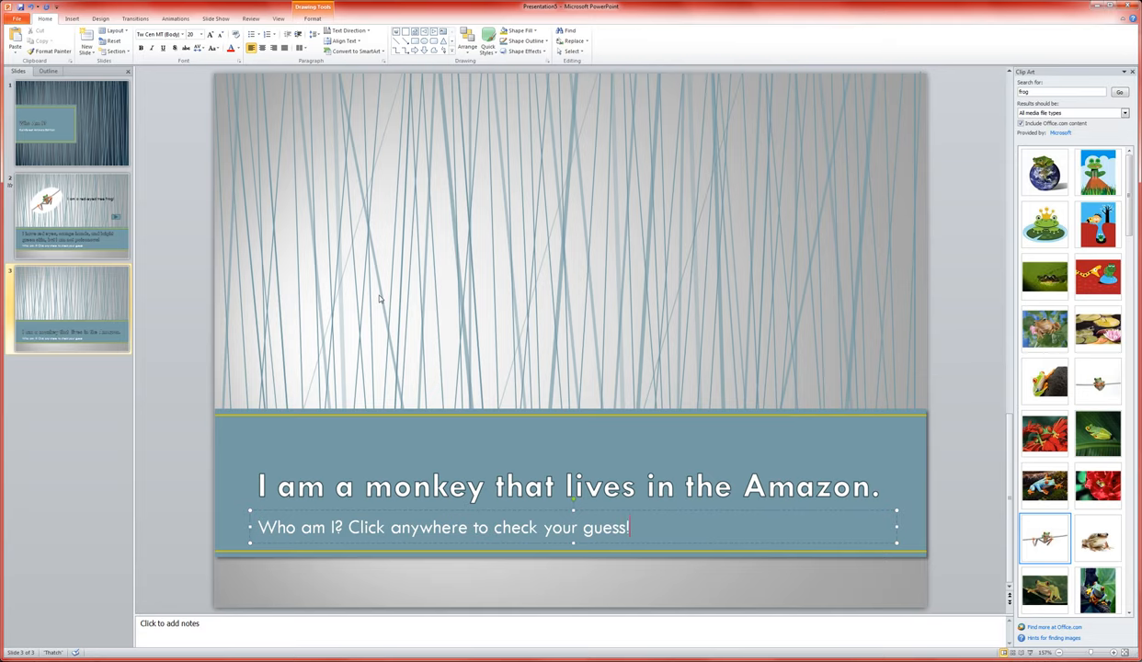
mouse_move(90, 198)
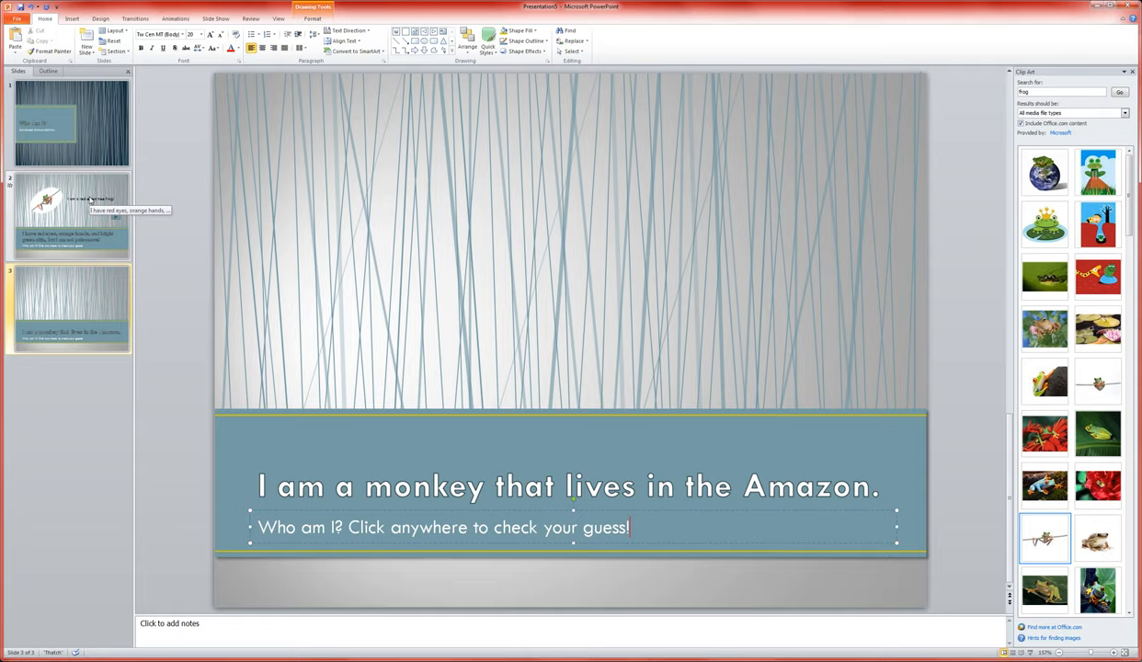
click(69, 216)
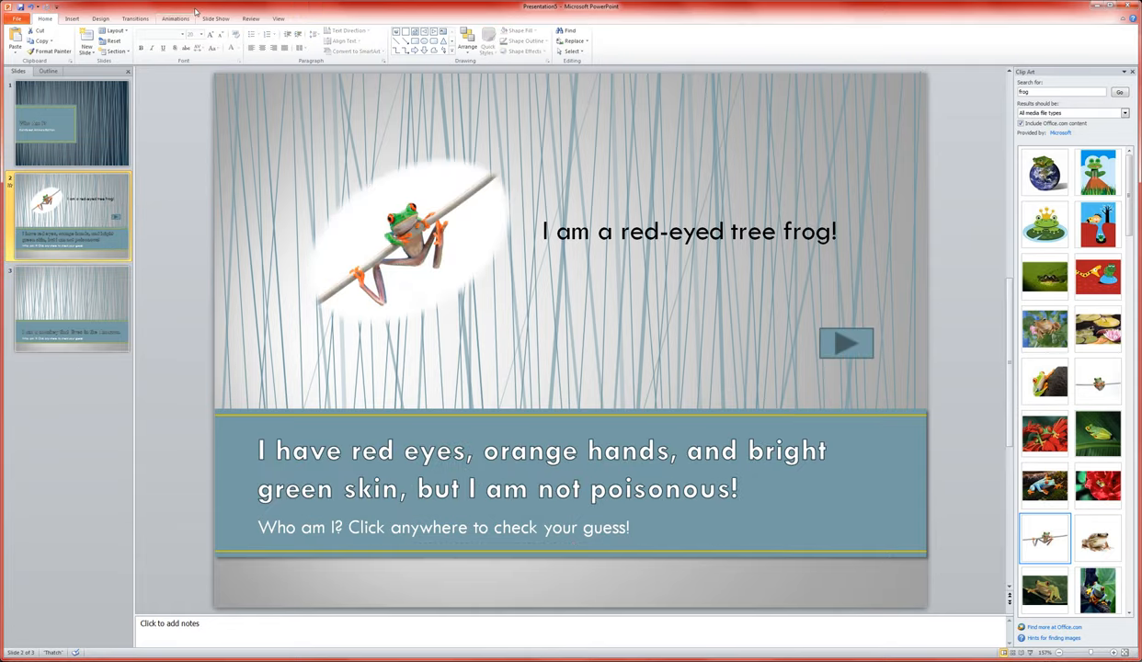
Step: Run the slideshow from the frog slide and click to reveal the picture, answer and arrow
click(216, 18)
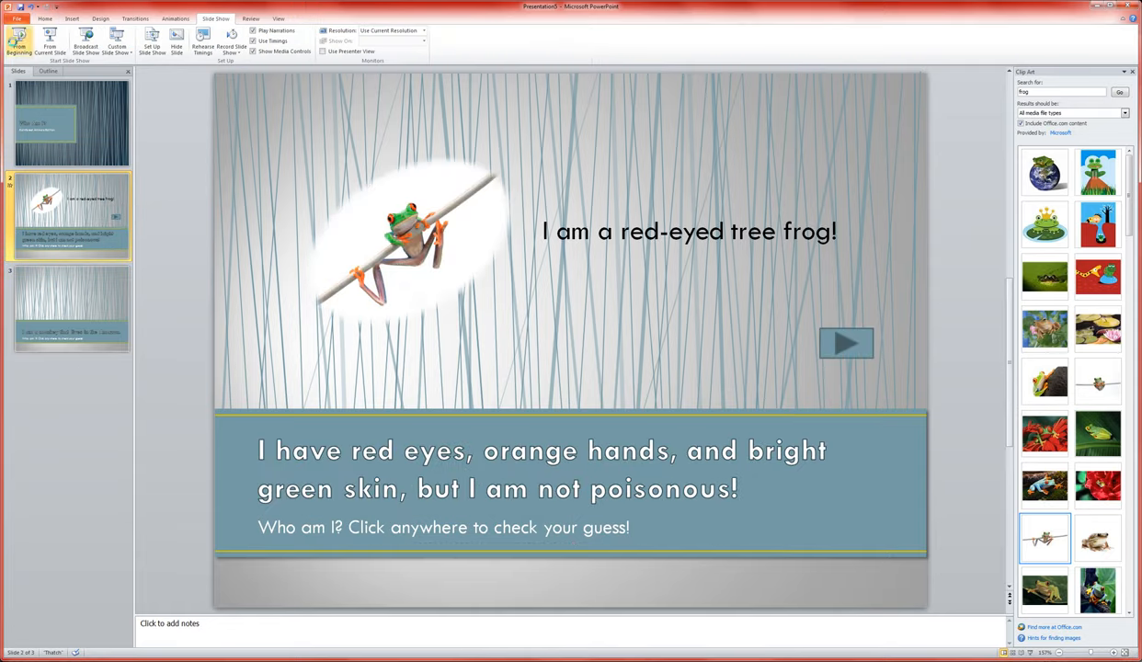
click(50, 41)
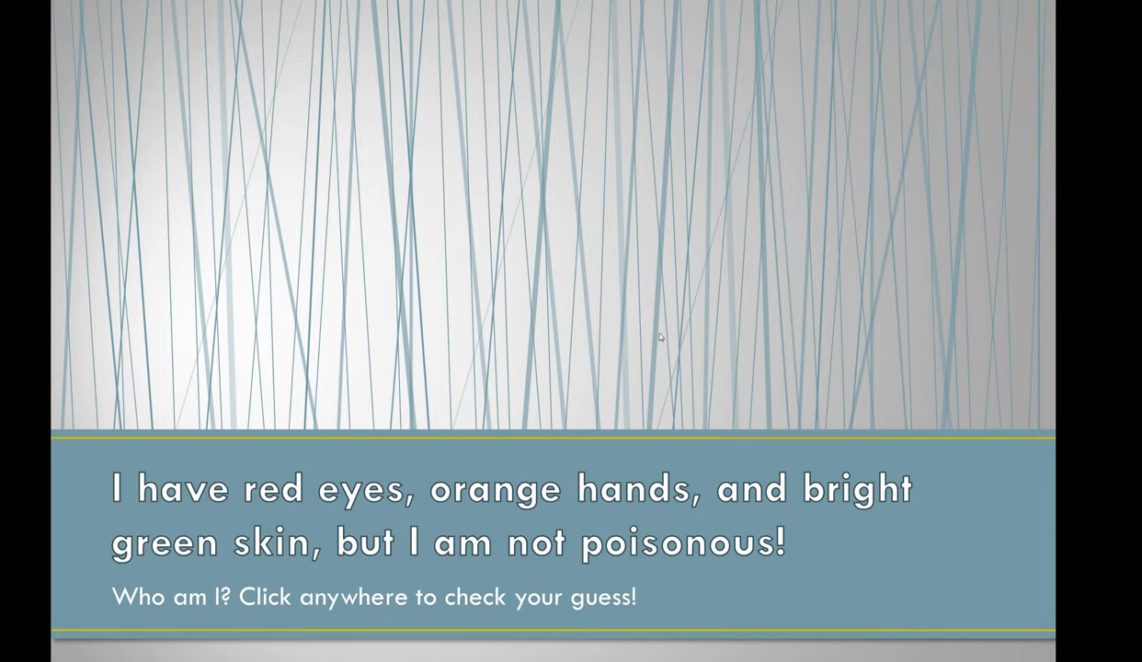
mouse_move(560, 408)
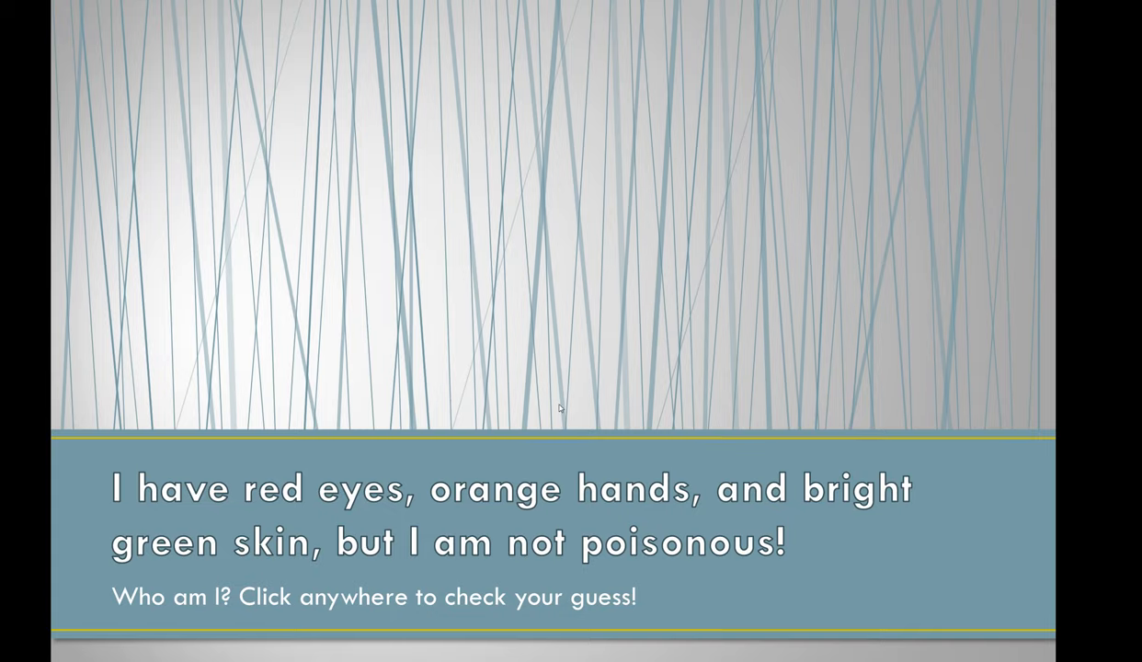
click(559, 408)
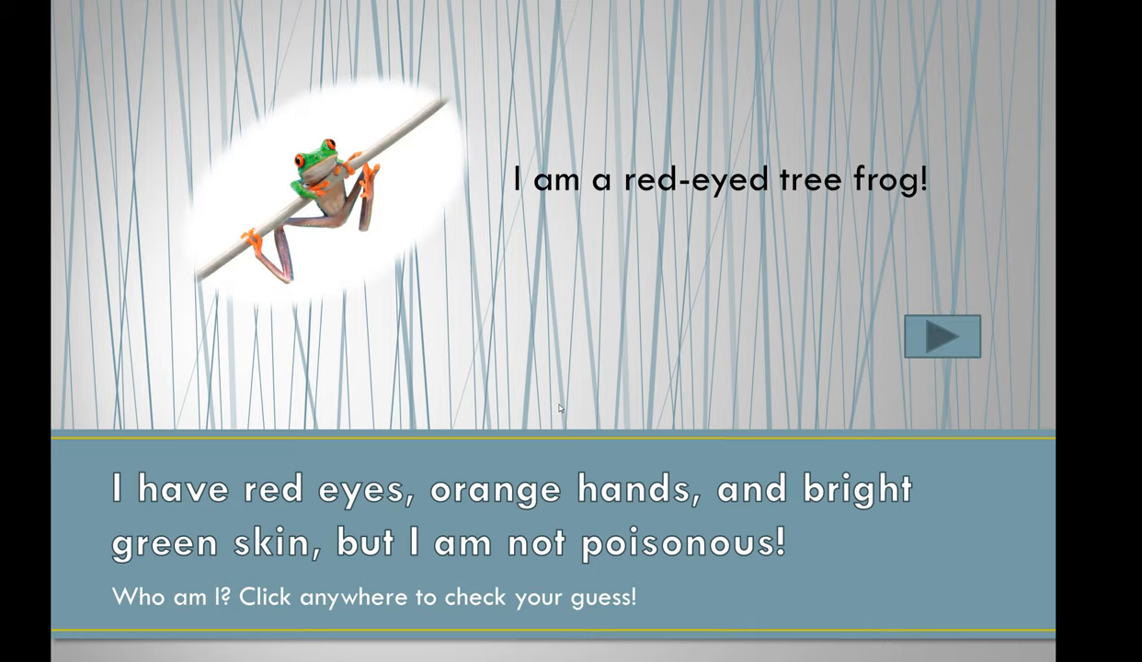